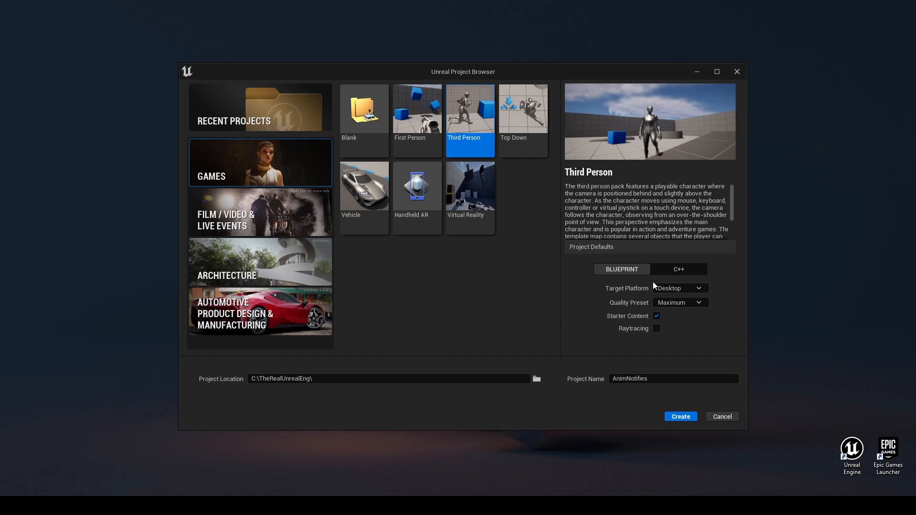
{"action": "mouse_move", "coordinate": [656, 316]}
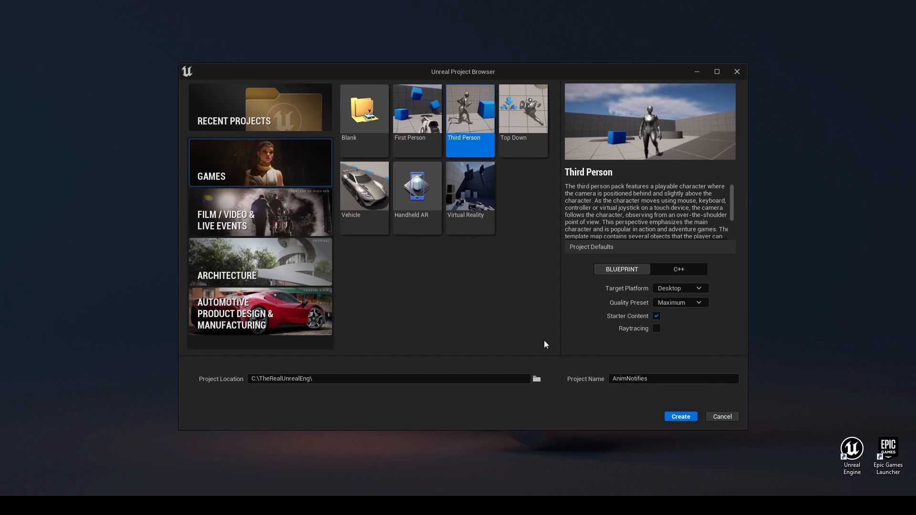
{"action": "mouse_move", "coordinate": [447, 369]}
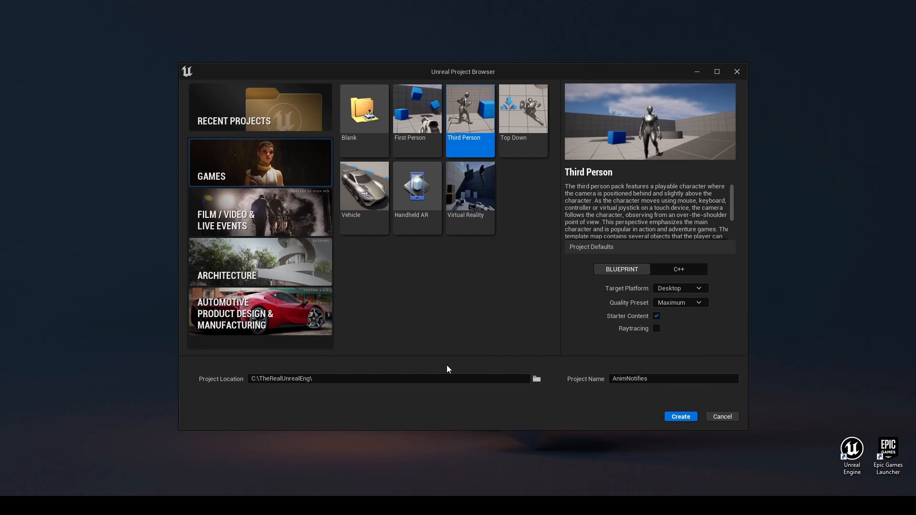
Create the AnimNotifies project and reveal its content files.
{"action": "left_click", "coordinate": [388, 378]}
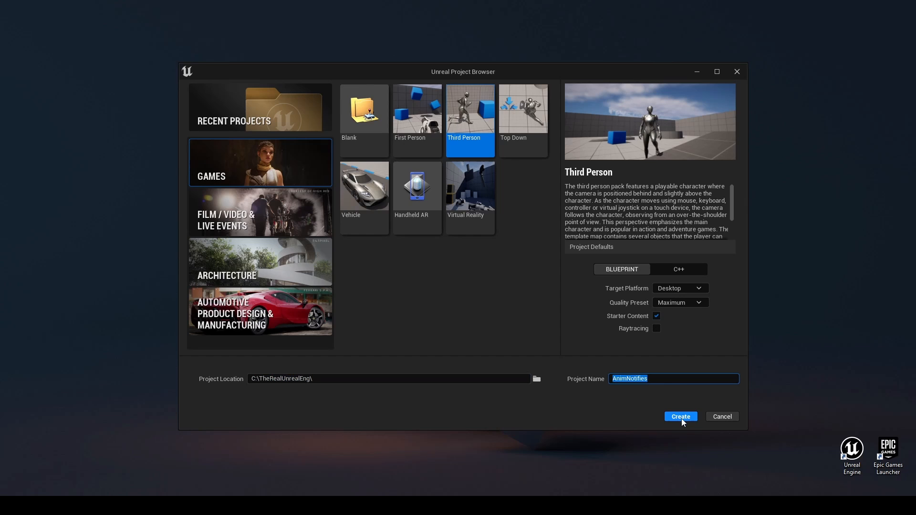
{"action": "left_click", "coordinate": [679, 416]}
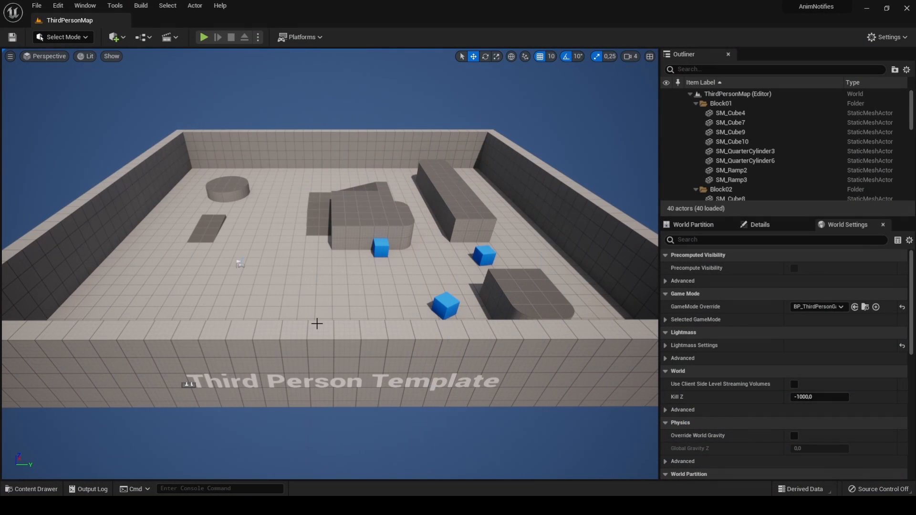
{"action": "left_click", "coordinate": [32, 489]}
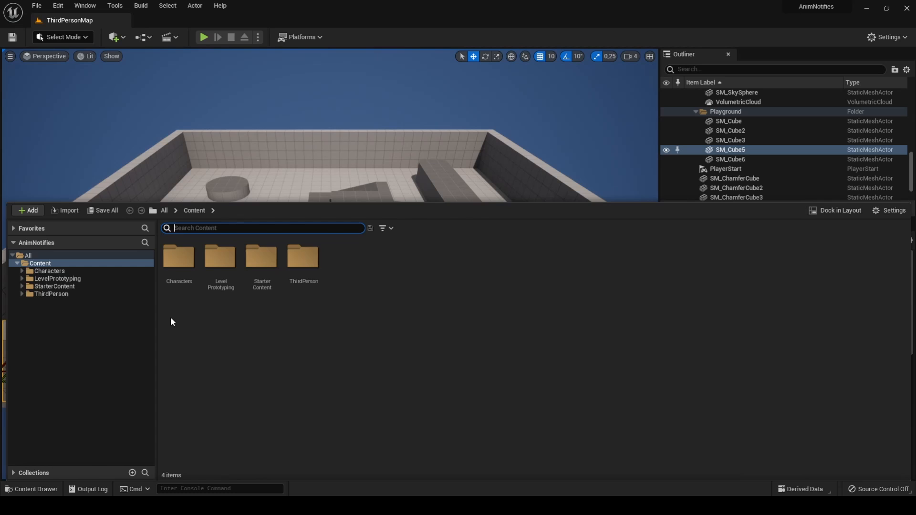
{"action": "mouse_move", "coordinate": [151, 318]}
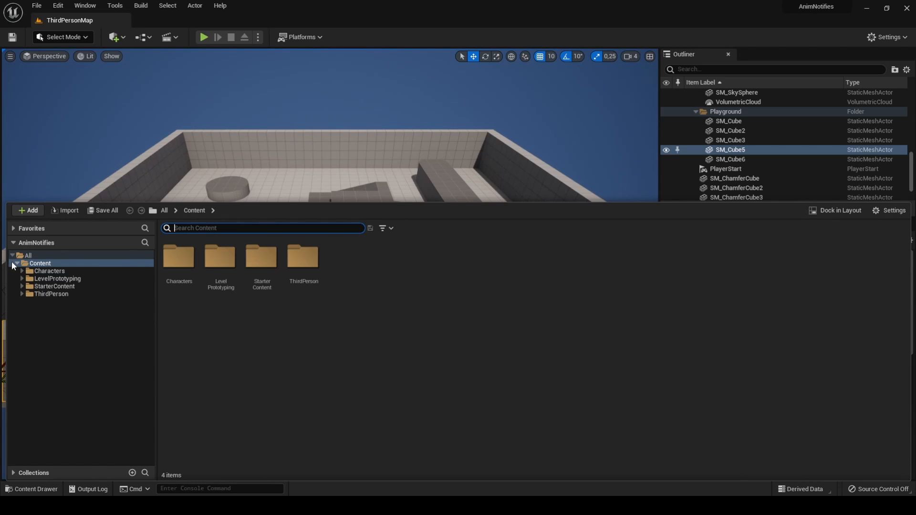
Browse Characters > Mannequins > Quinn animations and select MF_Run_Fwd.
{"action": "left_click", "coordinate": [27, 271]}
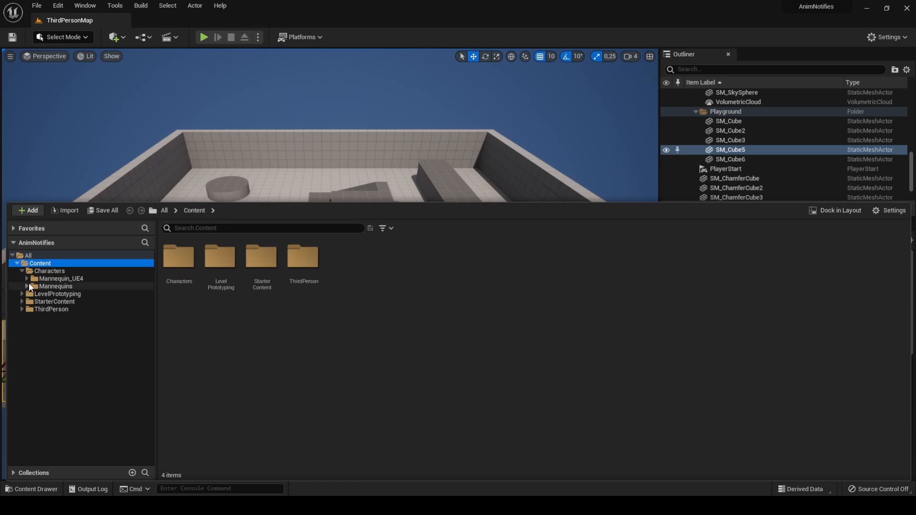
{"action": "left_click", "coordinate": [26, 286]}
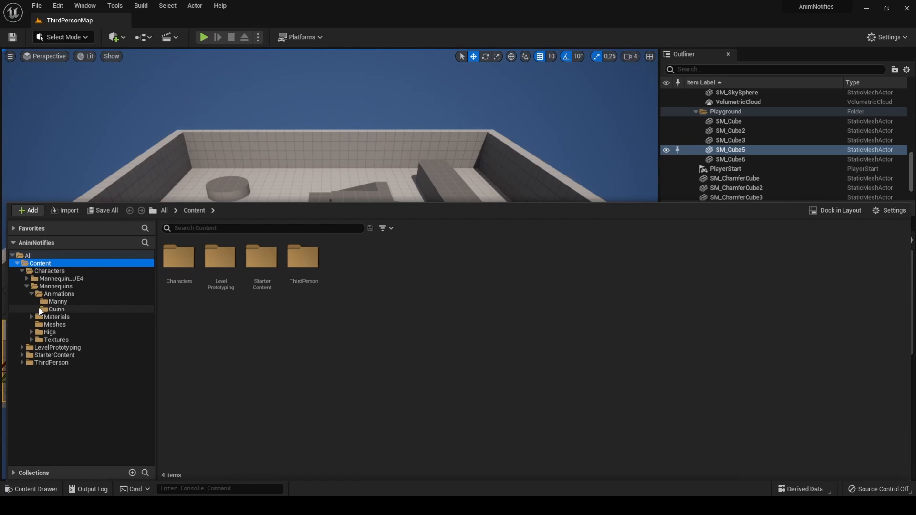
{"action": "left_click", "coordinate": [56, 309]}
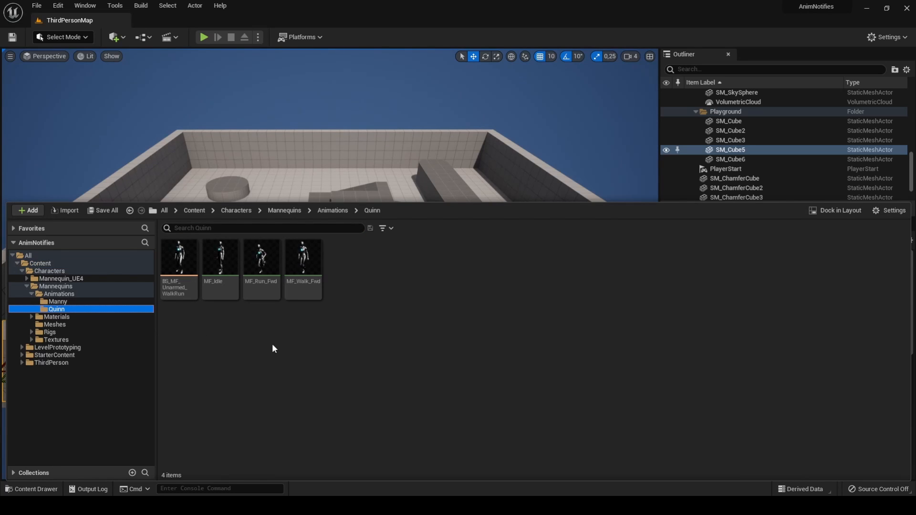
{"action": "mouse_move", "coordinate": [276, 326]}
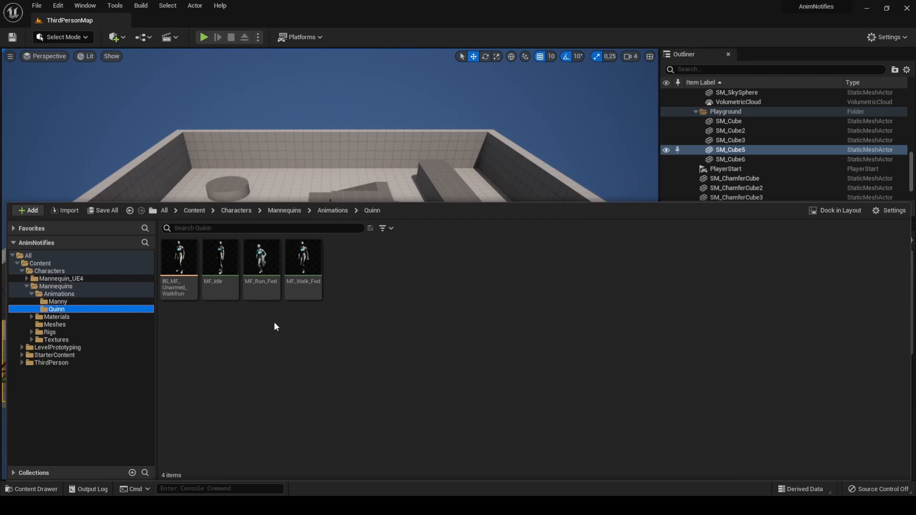
{"action": "mouse_move", "coordinate": [261, 257]}
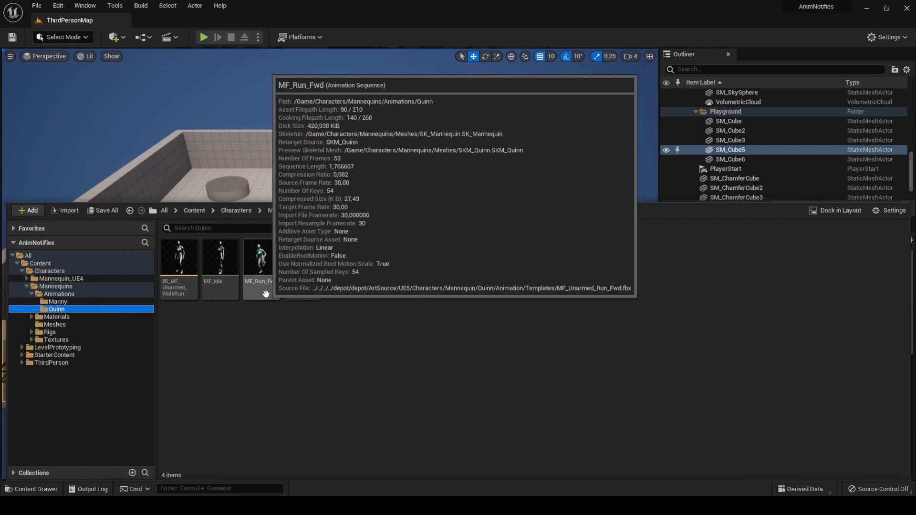
{"action": "left_click", "coordinate": [260, 257]}
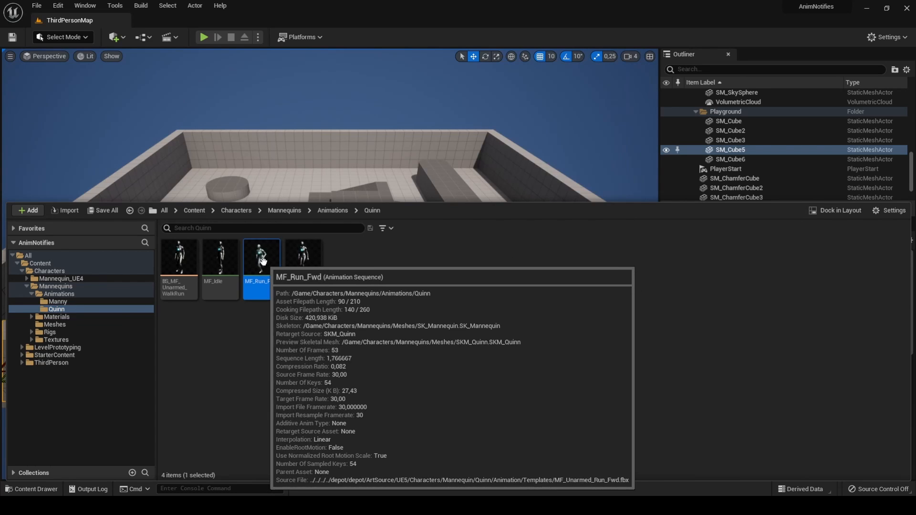
Edit MF_Run_Fwd and add a new notify track named Sounds.
{"action": "double_click", "coordinate": [261, 257]}
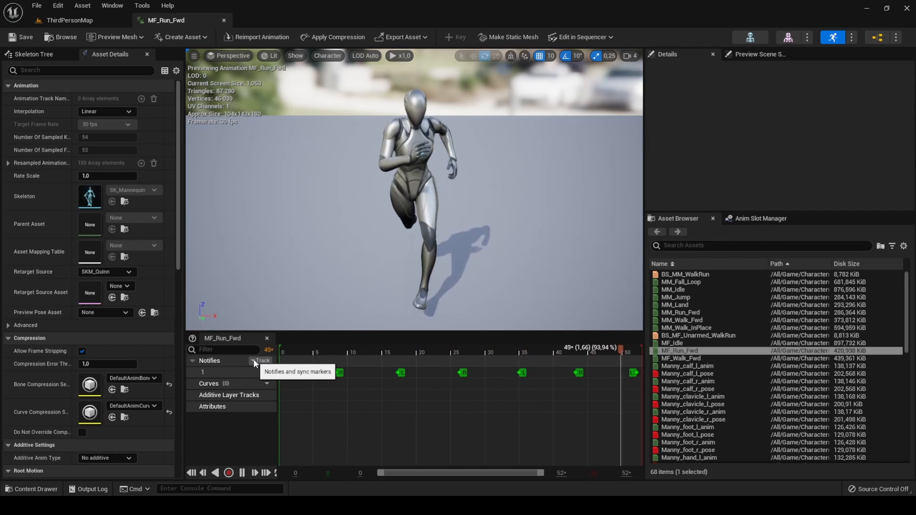
{"action": "left_click", "coordinate": [260, 361]}
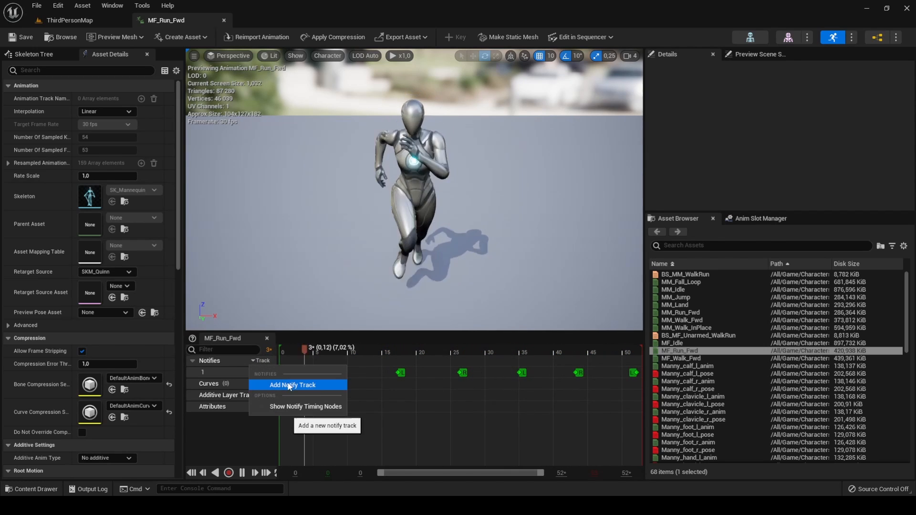
{"action": "left_click", "coordinate": [292, 384]}
{"action": "type", "text": "Sounds"}
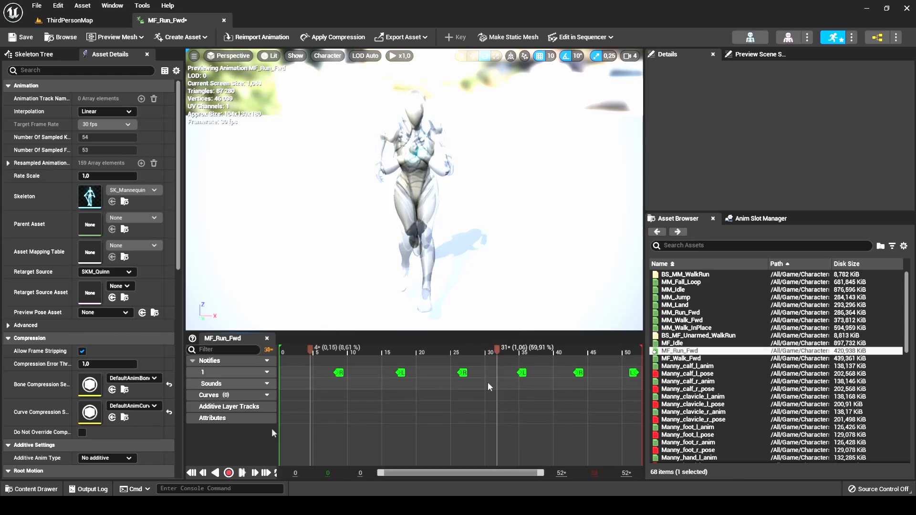
{"action": "left_click", "coordinate": [228, 473]}
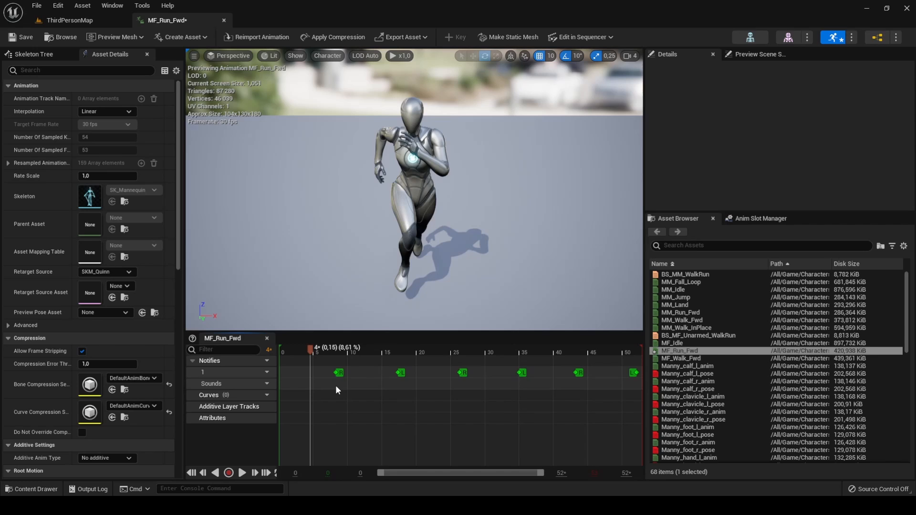
Add a Play Sound notify on the Sounds track, positioned around frame 8 and selected.
{"action": "right_click", "coordinate": [335, 390]}
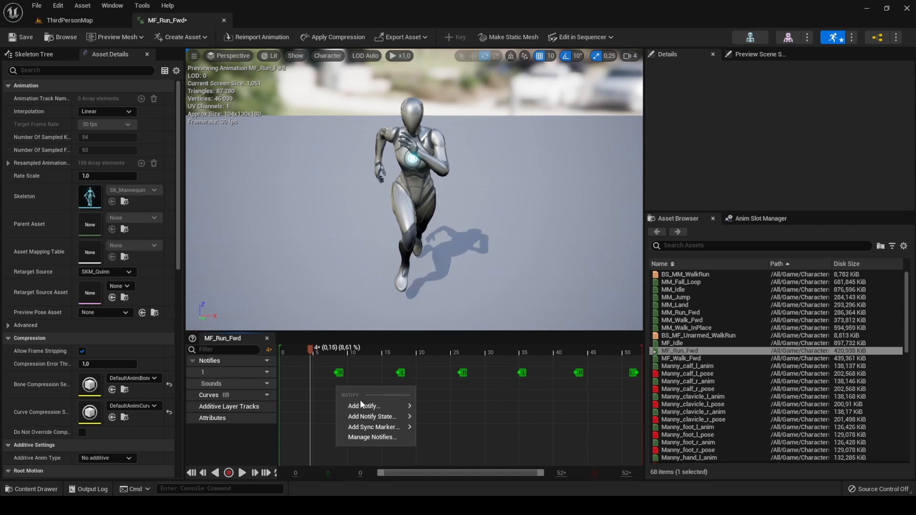
{"action": "left_click", "coordinate": [363, 406]}
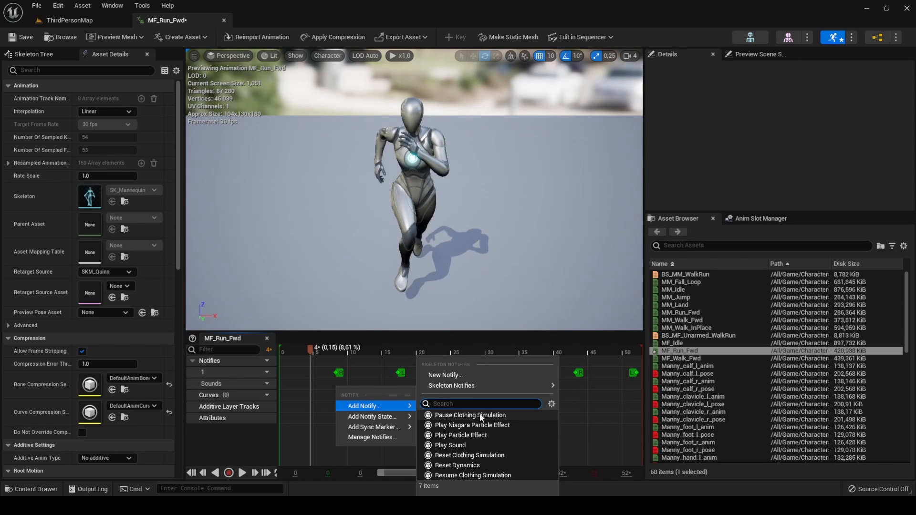
{"action": "mouse_move", "coordinate": [450, 445]}
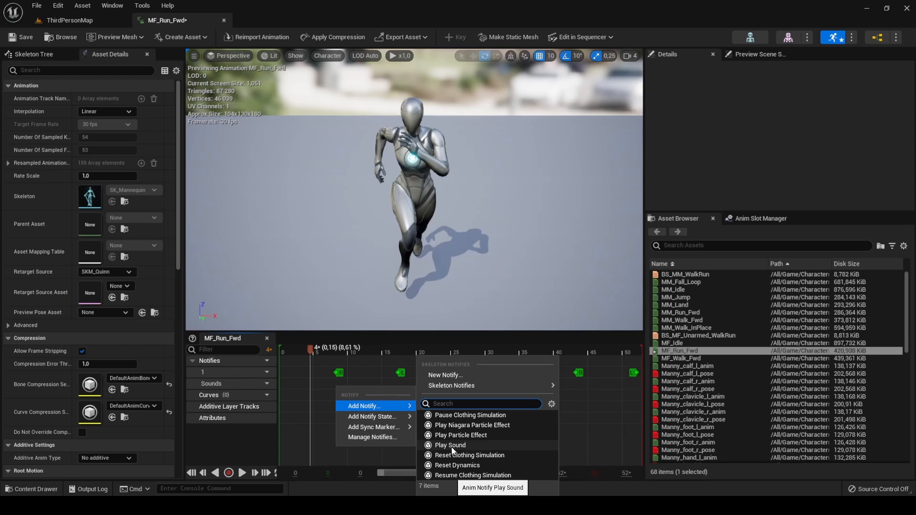
{"action": "left_click", "coordinate": [450, 444]}
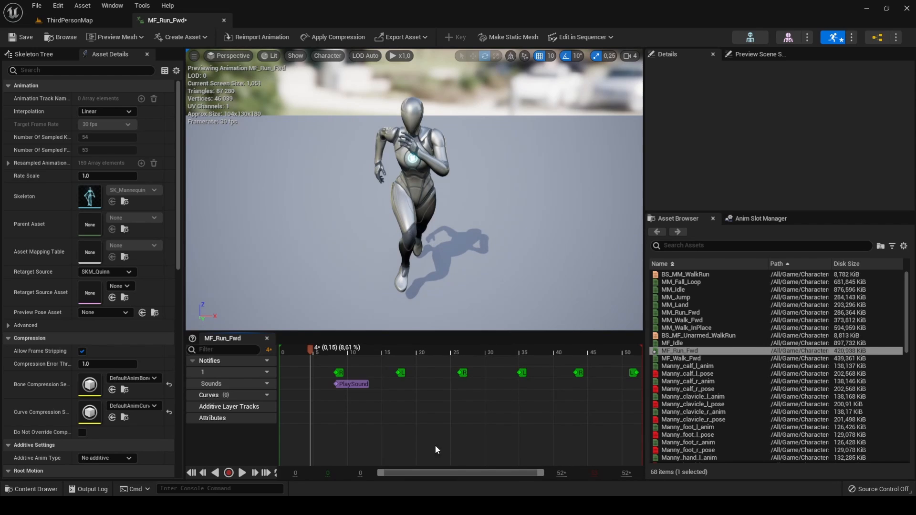
{"action": "mouse_move", "coordinate": [361, 388]}
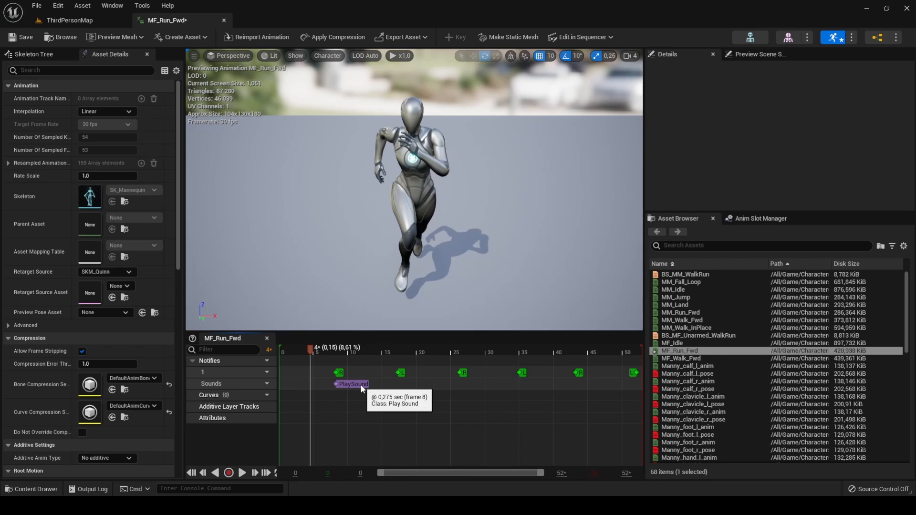
{"action": "left_click_drag", "start_coordinate": [351, 385], "coordinate": [432, 385]}
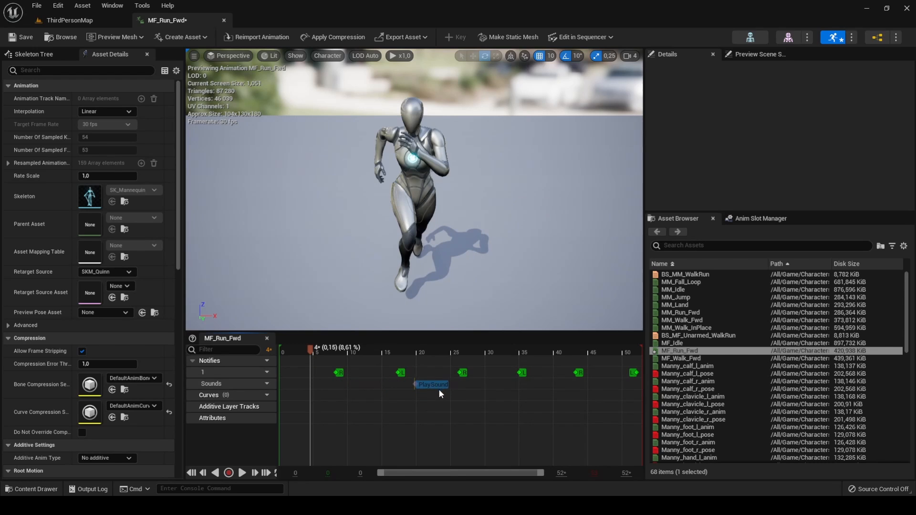
{"action": "left_click_drag", "start_coordinate": [432, 384], "coordinate": [354, 384]}
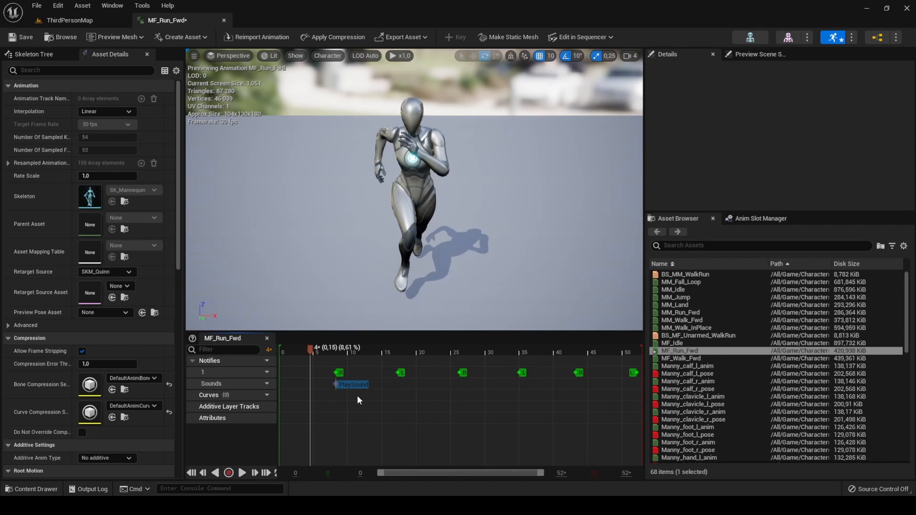
{"action": "left_click", "coordinate": [352, 385]}
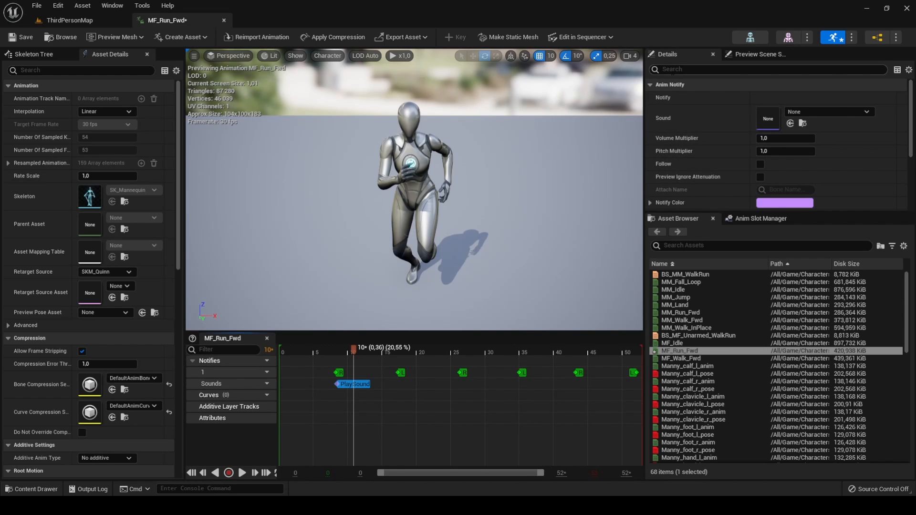
{"action": "mouse_move", "coordinate": [683, 117]}
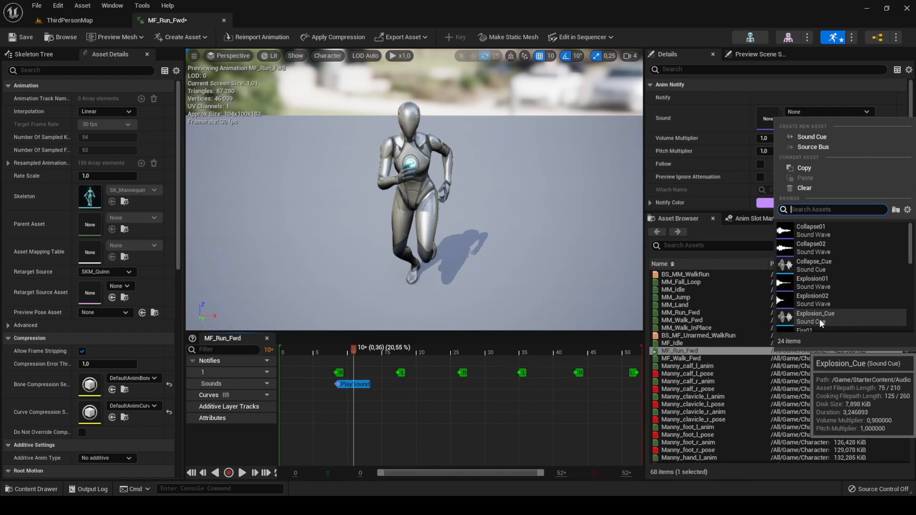
Assign Explosion_Cue as the notify's sound with a 0,25 volume multiplier.
{"action": "left_click", "coordinate": [814, 317]}
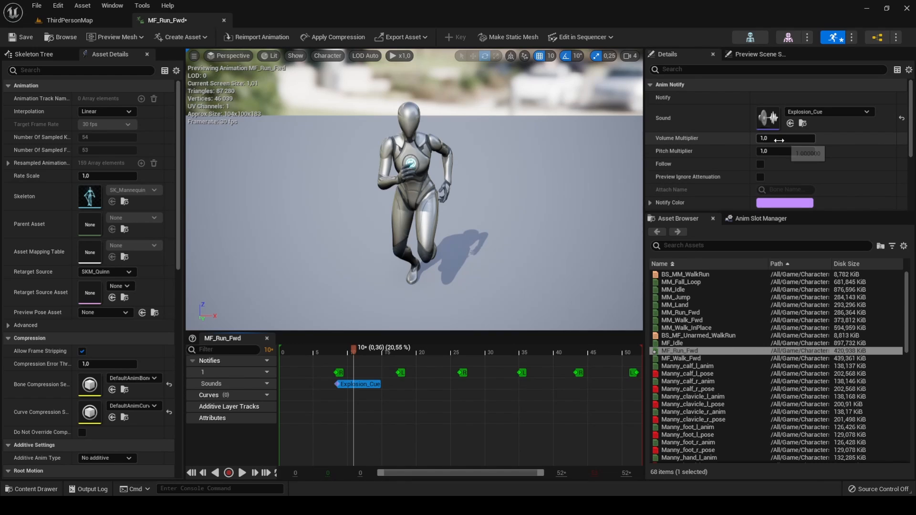
{"action": "left_click", "coordinate": [786, 138]}
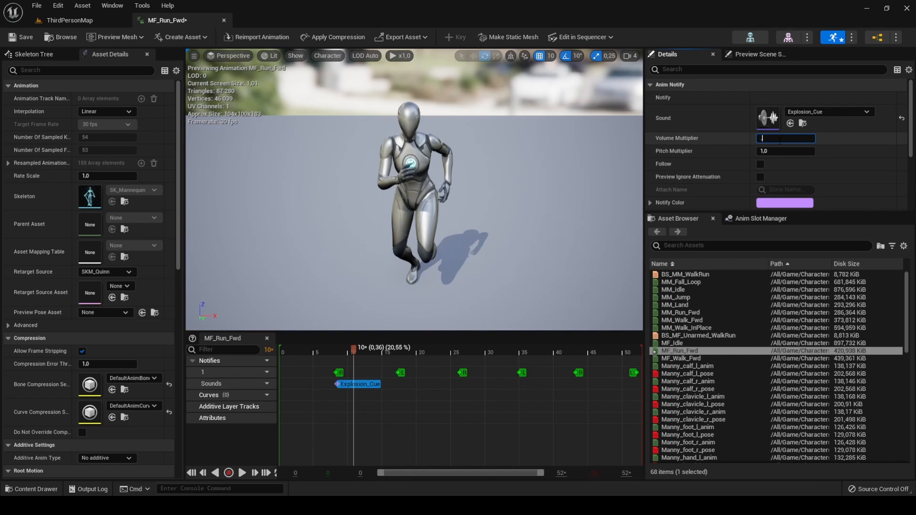
{"action": "type", "text": "0,25"}
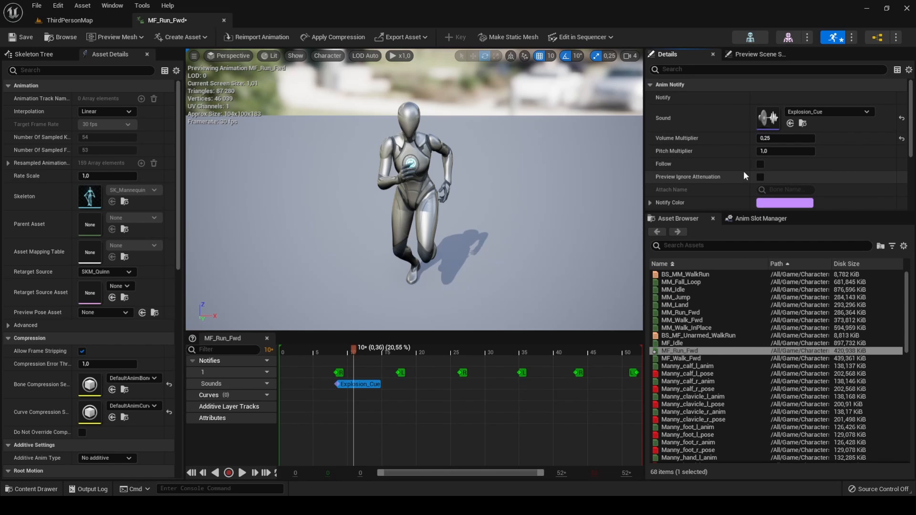
{"action": "mouse_move", "coordinate": [792, 240]}
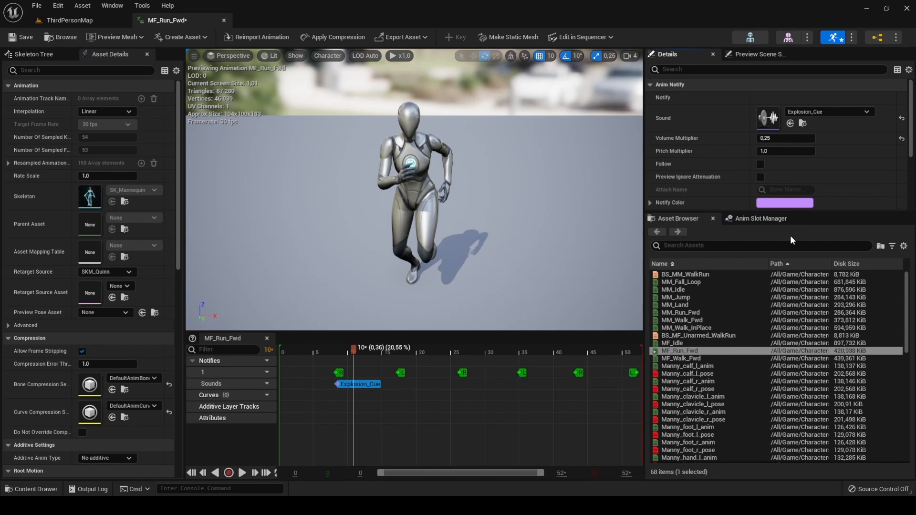
Check an Explosion_Cue notify's settings and return to the ThirdPersonMap level.
{"action": "left_click", "coordinate": [229, 473]}
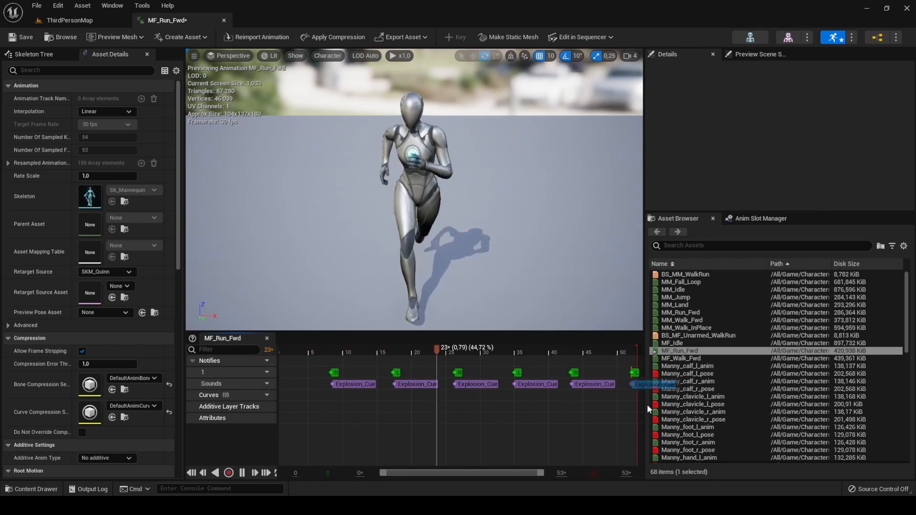
{"action": "left_click", "coordinate": [639, 383]}
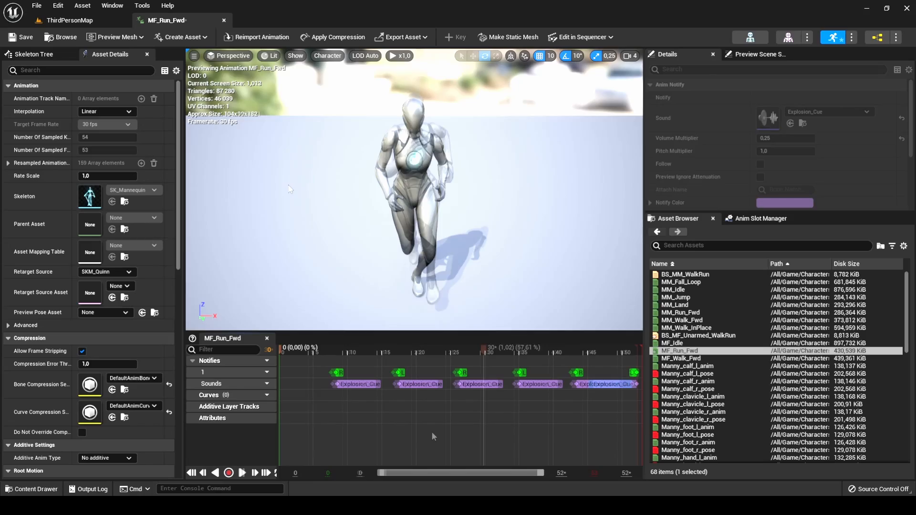
{"action": "left_click", "coordinate": [71, 20]}
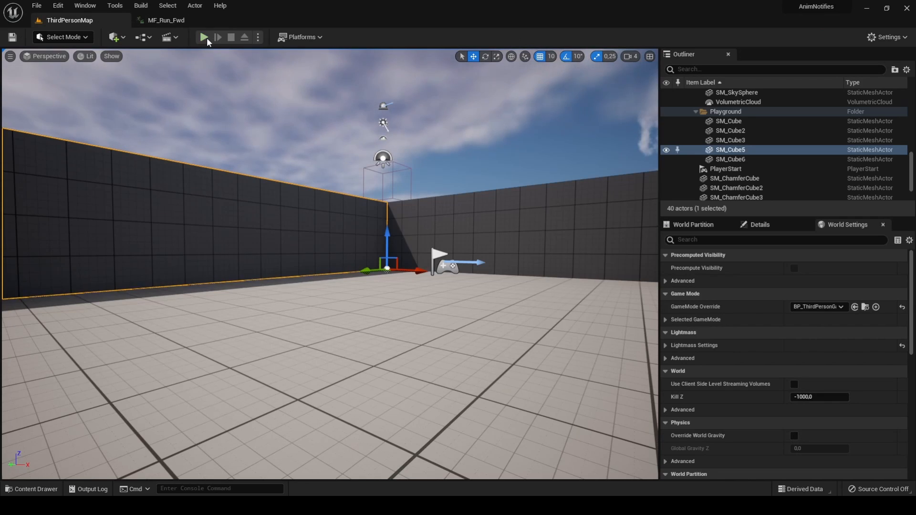
{"action": "left_click", "coordinate": [204, 37]}
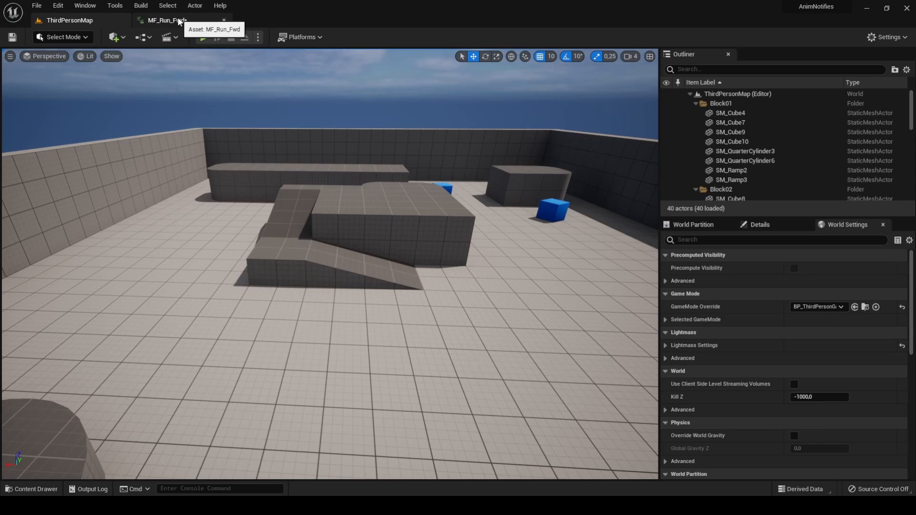
Add a Play Particle Effect notify on MF_Run_Fwd's FX track and select it.
{"action": "left_click", "coordinate": [167, 20]}
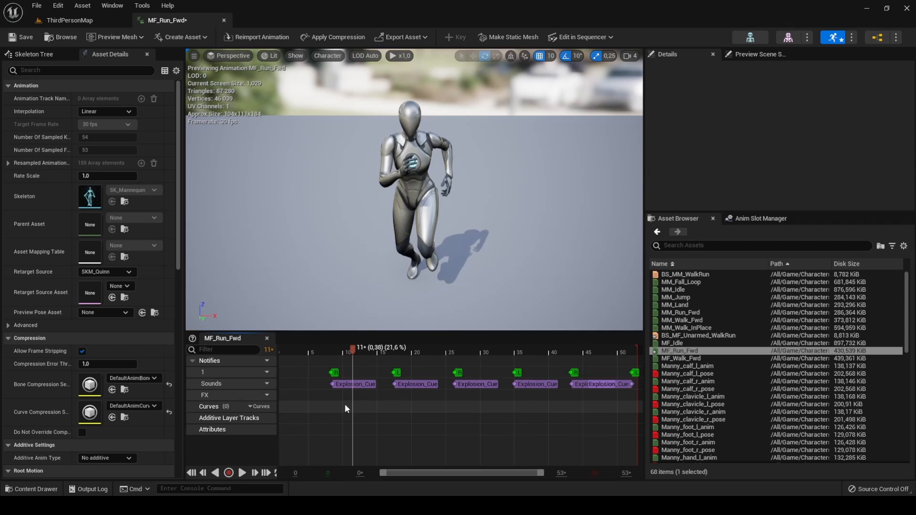
{"action": "right_click", "coordinate": [345, 408]}
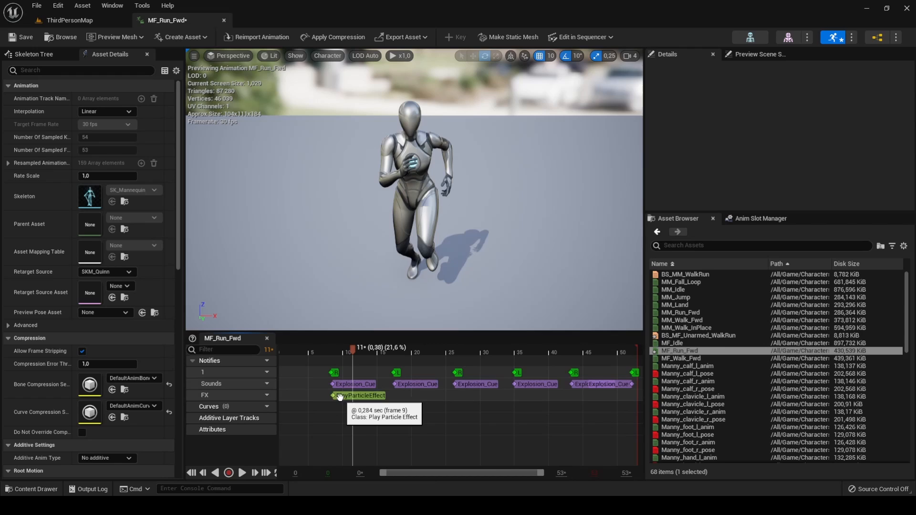
{"action": "left_click", "coordinate": [359, 396]}
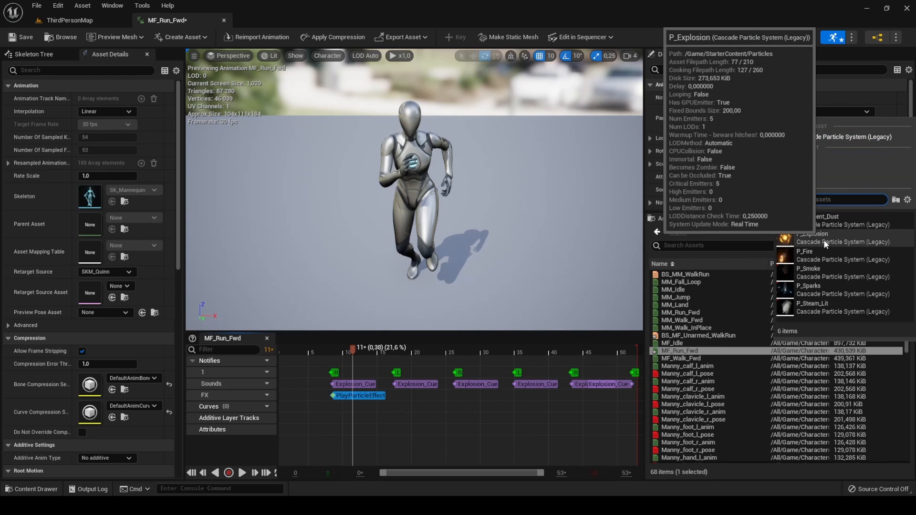
Set the notify's particle system to P_Explosion at 0.25 scale.
{"action": "left_click", "coordinate": [824, 238]}
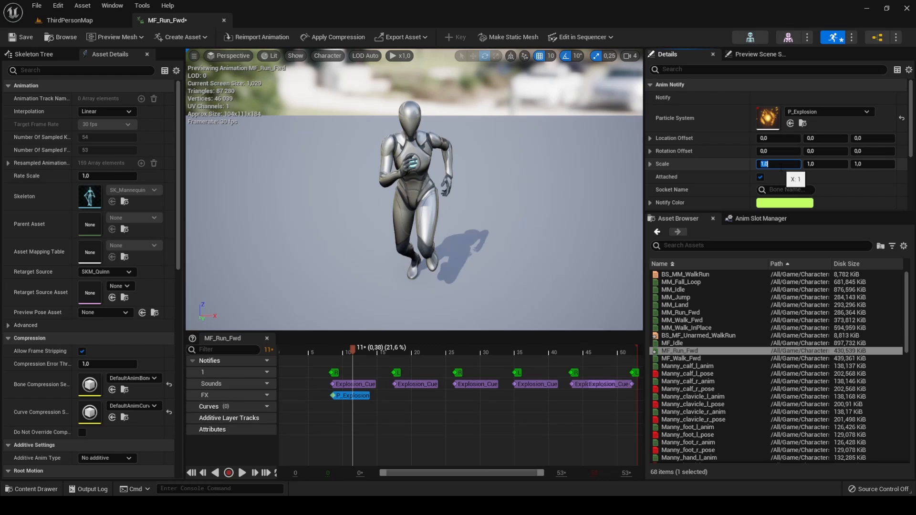
{"action": "type", "text": "25"}
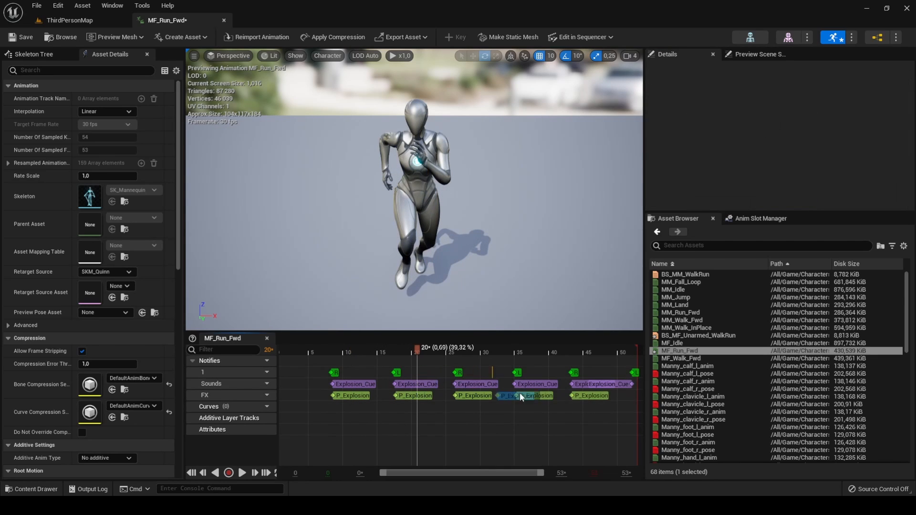
Copy the explosion notify to a footstep and look up foot sockets in the mannequin skeleton.
{"action": "left_click", "coordinate": [524, 395]}
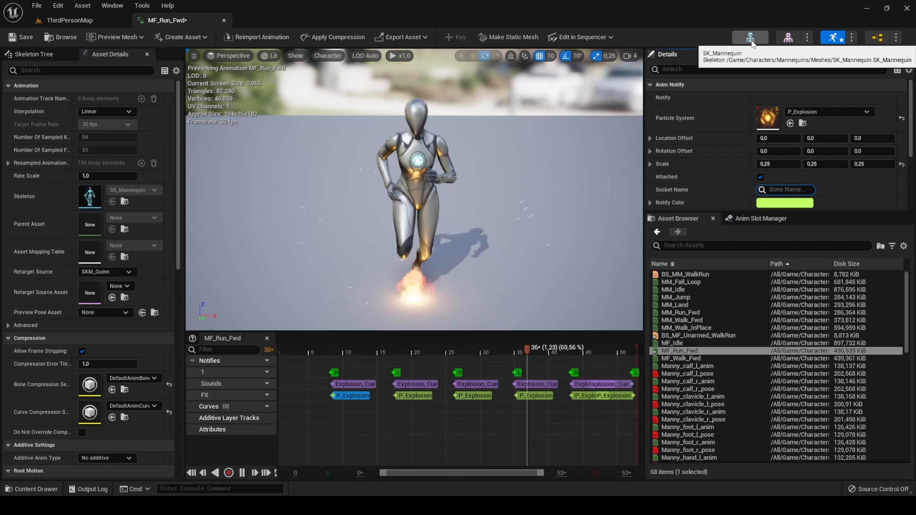
{"action": "left_click", "coordinate": [752, 37]}
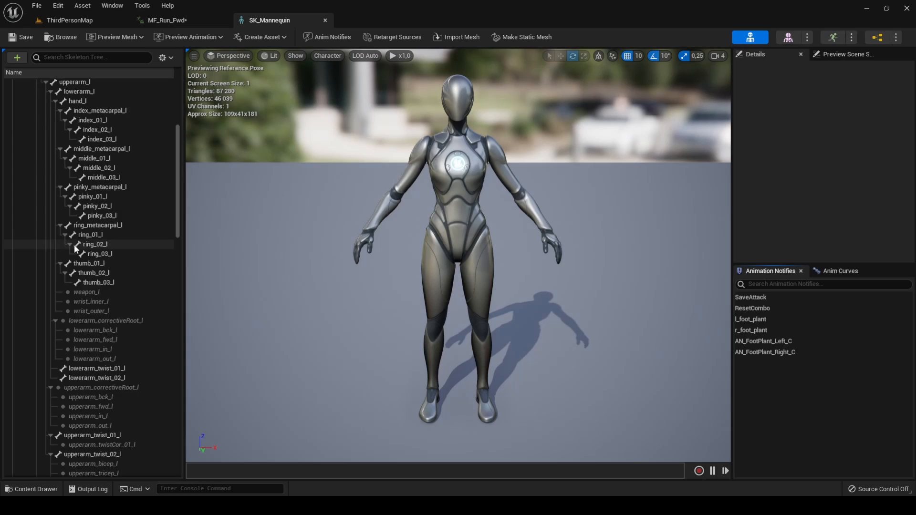
{"action": "scroll", "scroll_direction": "down", "scroll_amount": 3}
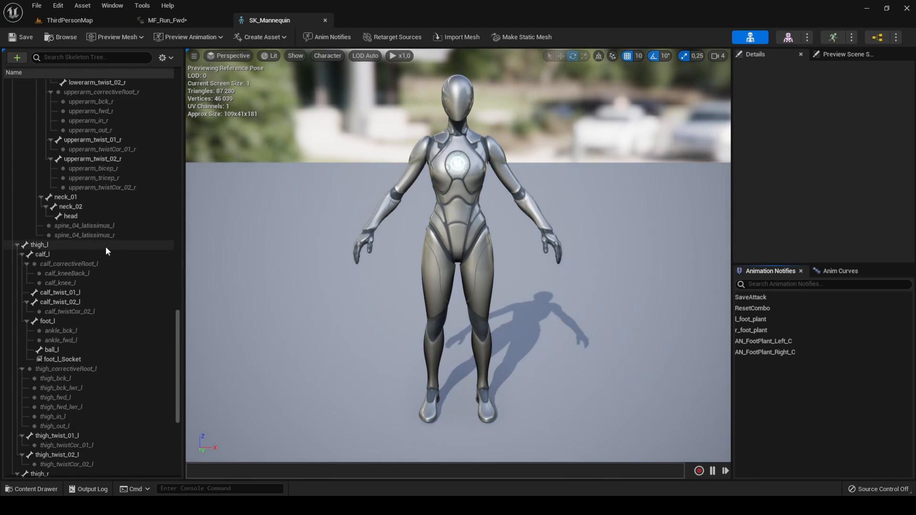
{"action": "scroll", "scroll_direction": "down", "scroll_amount": 3}
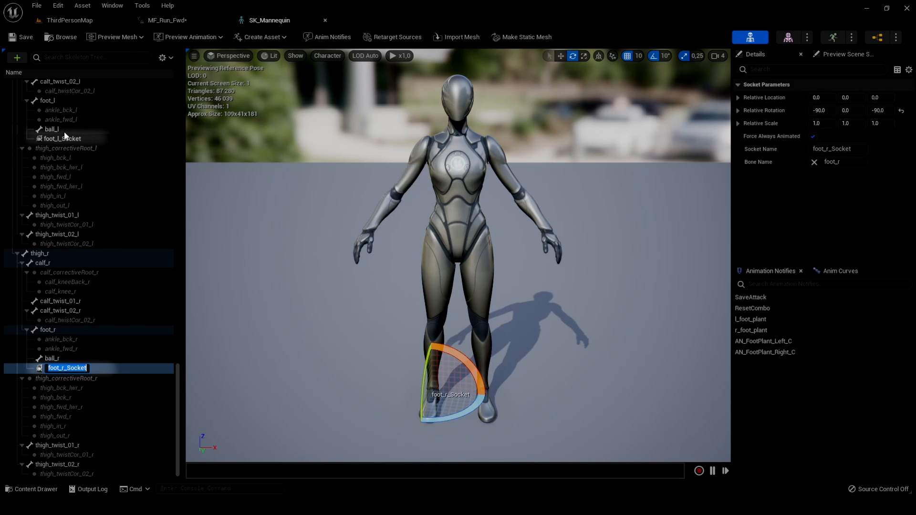
Attach the footstep notifies to foot_r_Socket and foot_l_Socket.
{"action": "left_click", "coordinate": [166, 20]}
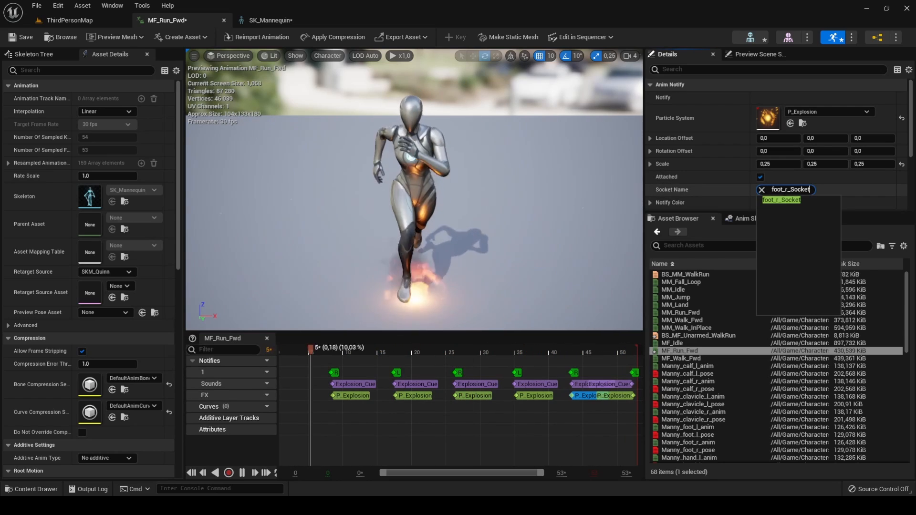
{"action": "left_click", "coordinate": [268, 20]}
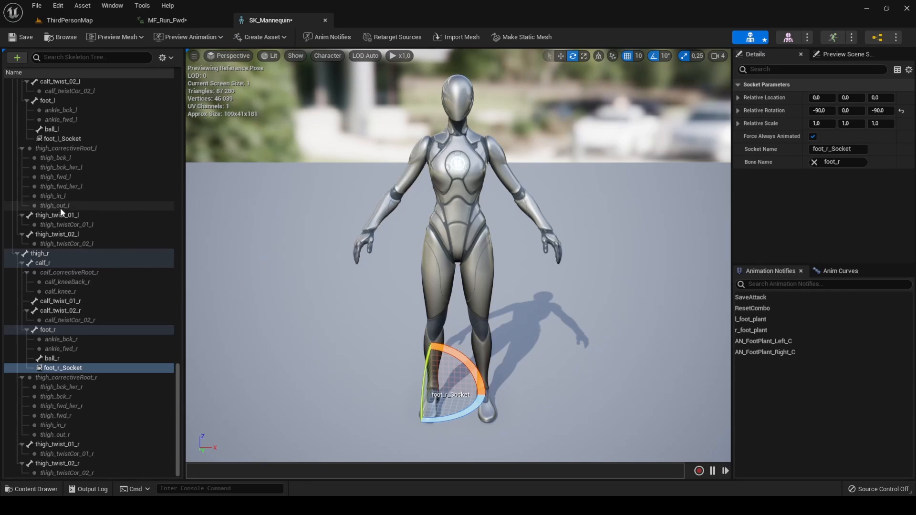
{"action": "left_click", "coordinate": [169, 20]}
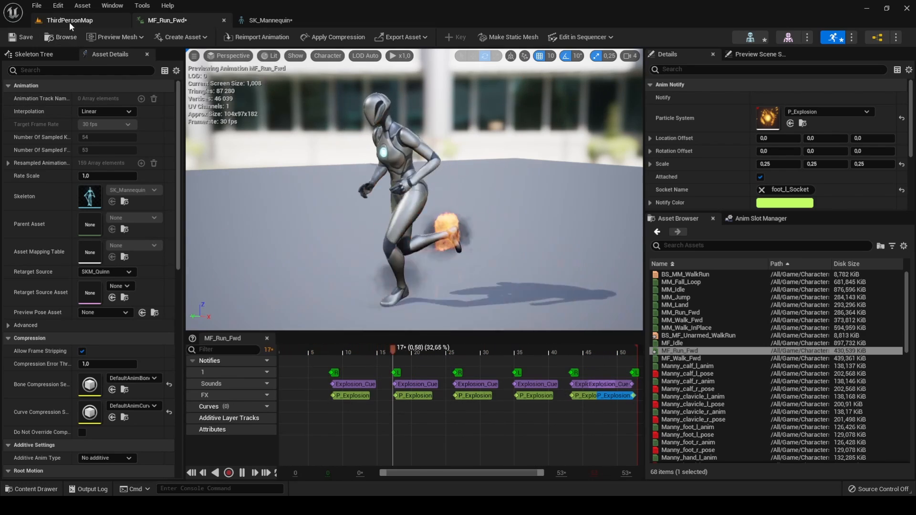
Playtest the footstep explosions in the ThirdPersonMap level.
{"action": "left_click", "coordinate": [217, 36]}
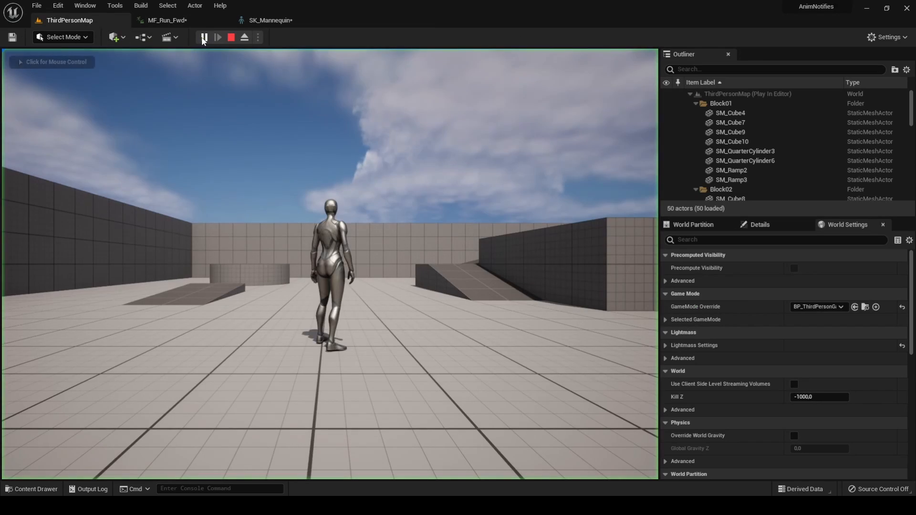
{"action": "left_click", "coordinate": [203, 36]}
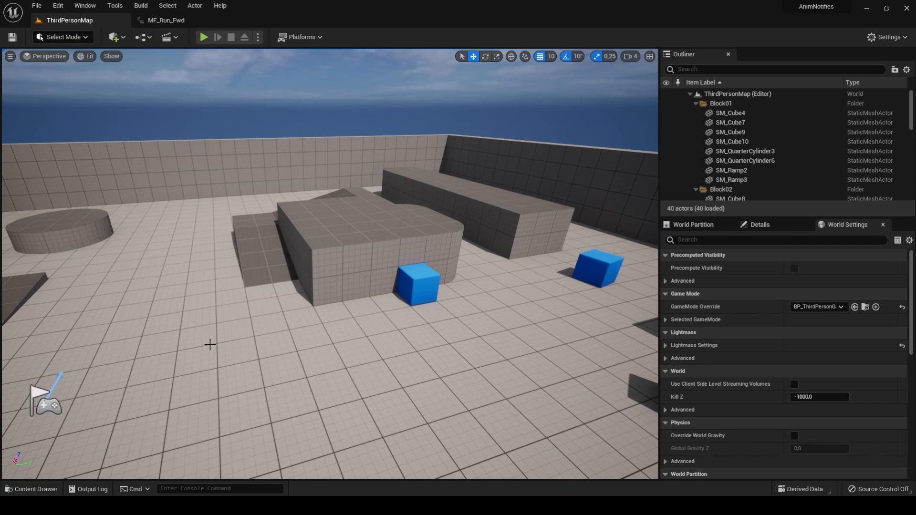
Open BP_ThirdPersonCharacter from the ThirdPerson Blueprints folder.
{"action": "left_click", "coordinate": [32, 489]}
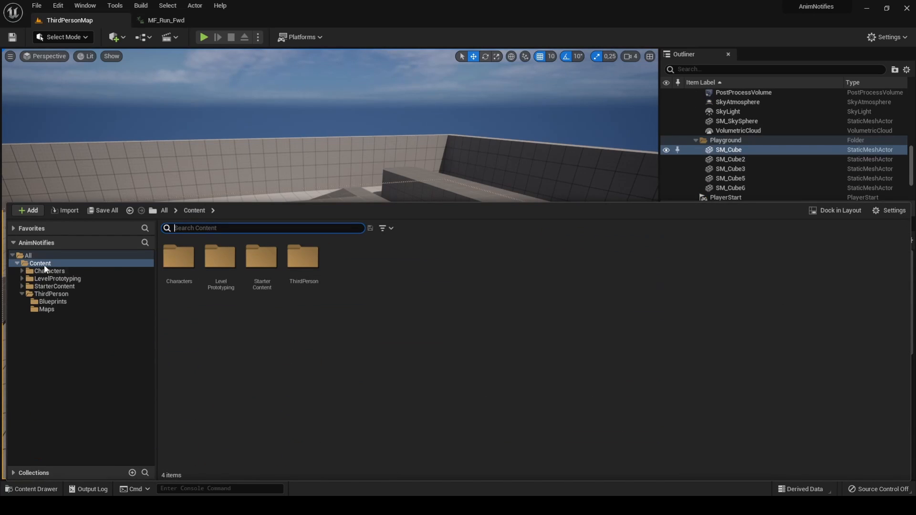
{"action": "left_click", "coordinate": [52, 302]}
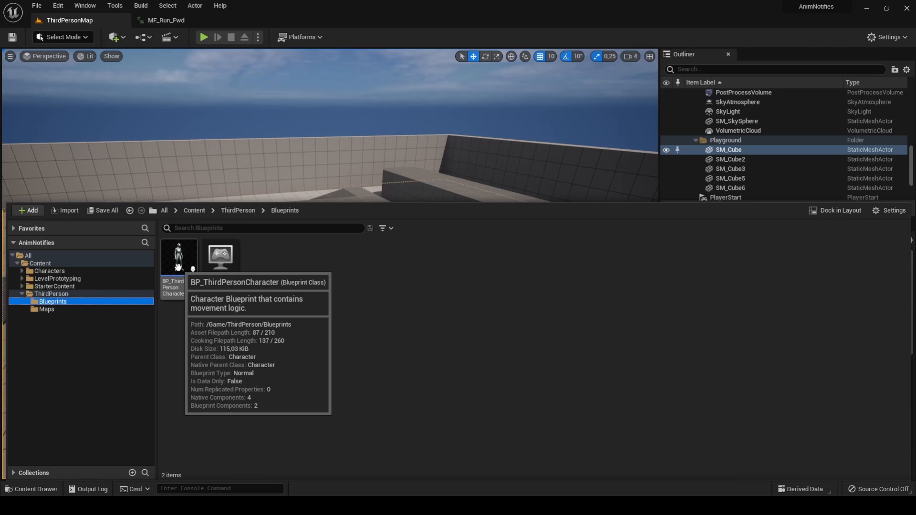
{"action": "double_click", "coordinate": [179, 258]}
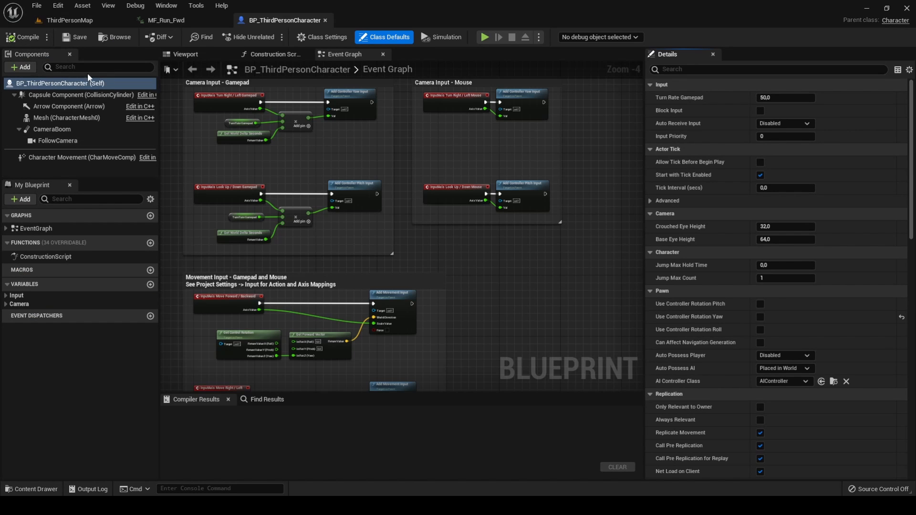
Add a Radial Force component to the character.
{"action": "left_click", "coordinate": [20, 67]}
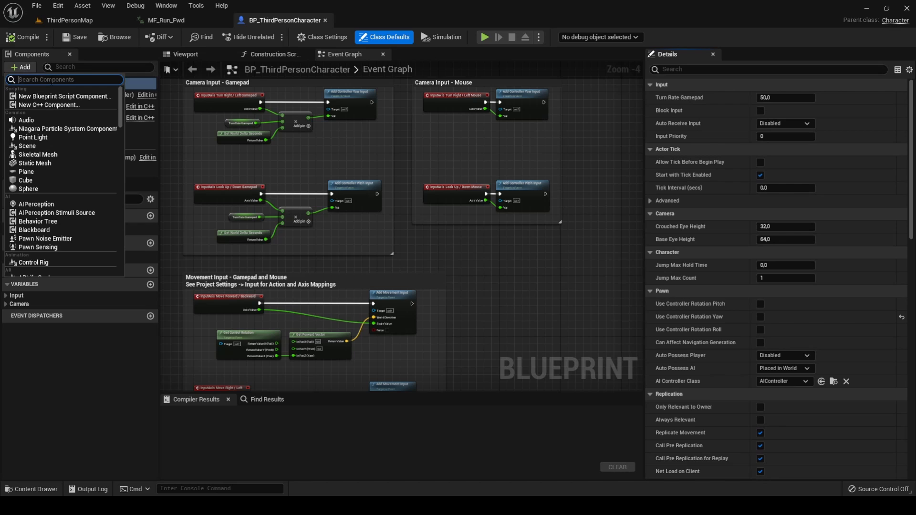
{"action": "type", "text": "radial for"}
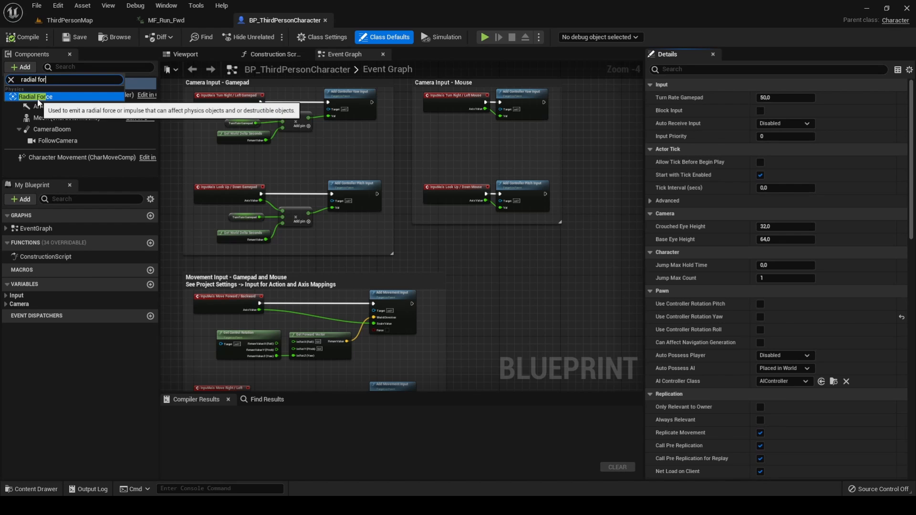
{"action": "left_click", "coordinate": [33, 97]}
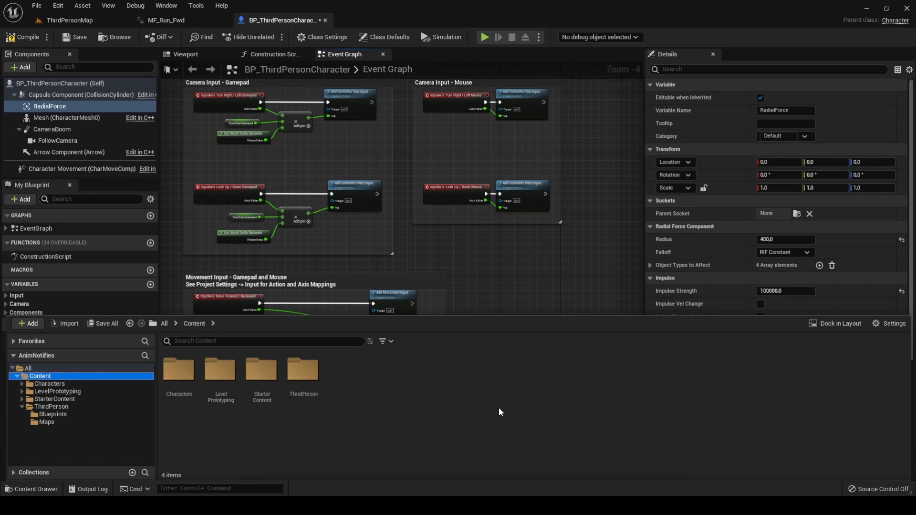
Create a new AnimNotify-parented blueprint named AN_FireImpulse from the Content Drawer.
{"action": "left_click", "coordinate": [26, 323]}
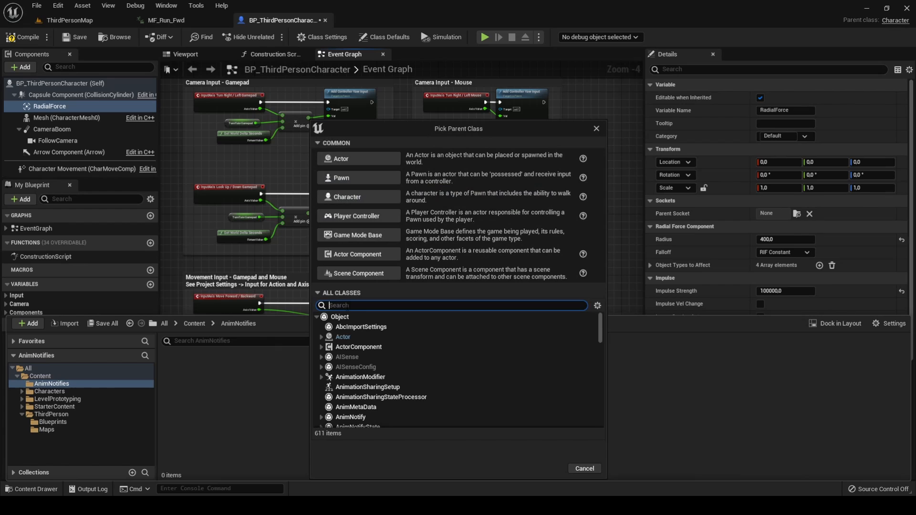
{"action": "type", "text": "AnimNotify"}
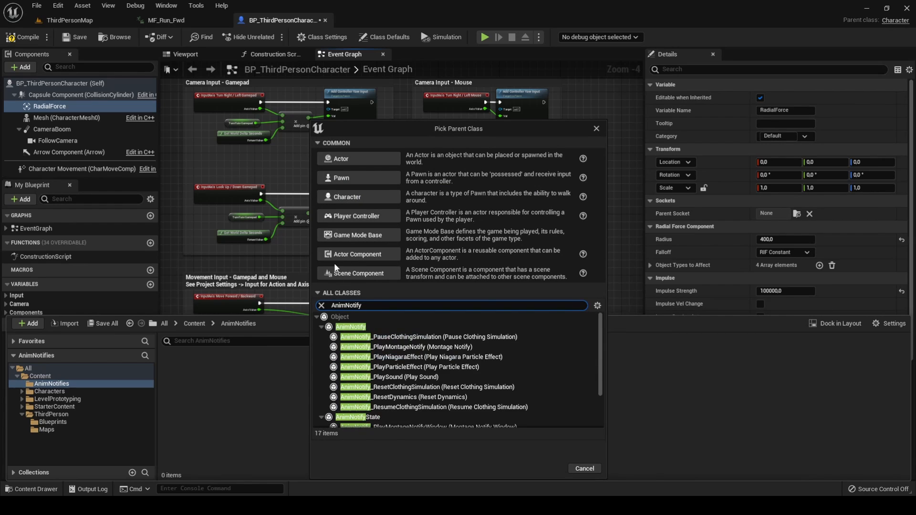
{"action": "left_click", "coordinate": [350, 326]}
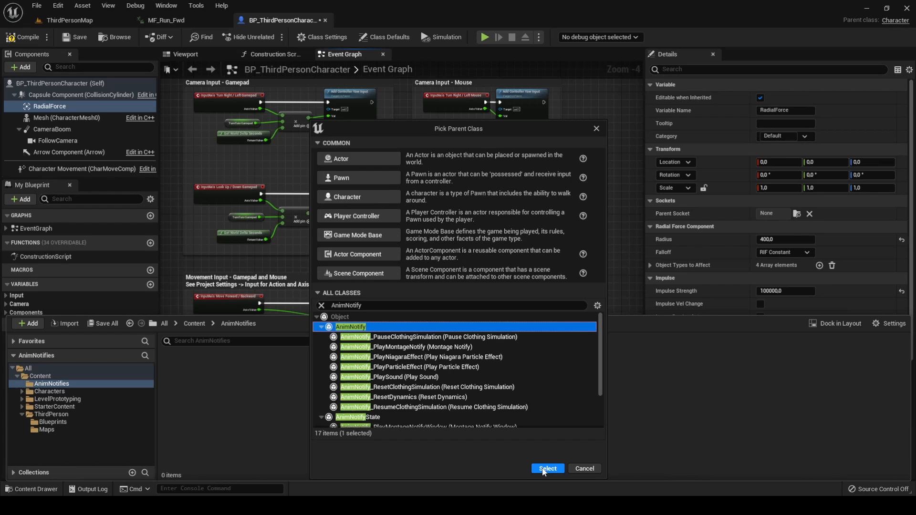
{"action": "left_click", "coordinate": [546, 469]}
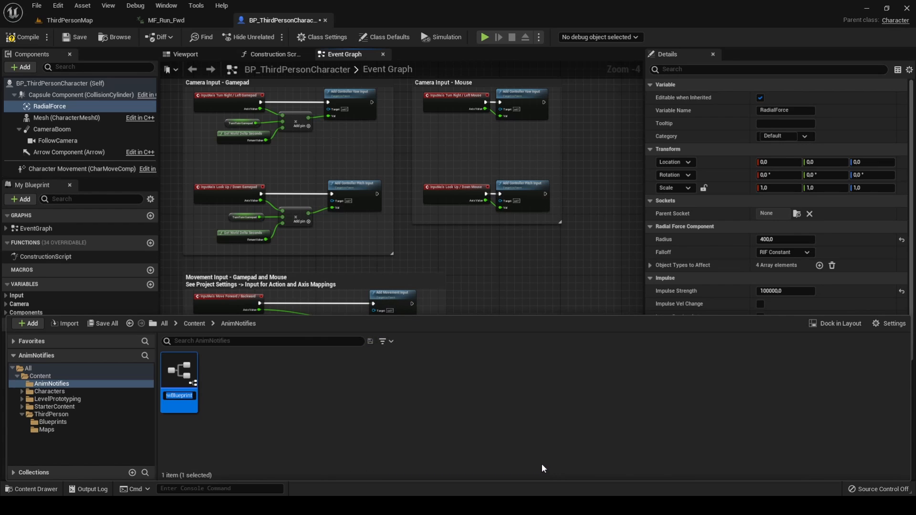
{"action": "type", "text": "AN_FireImpulse"}
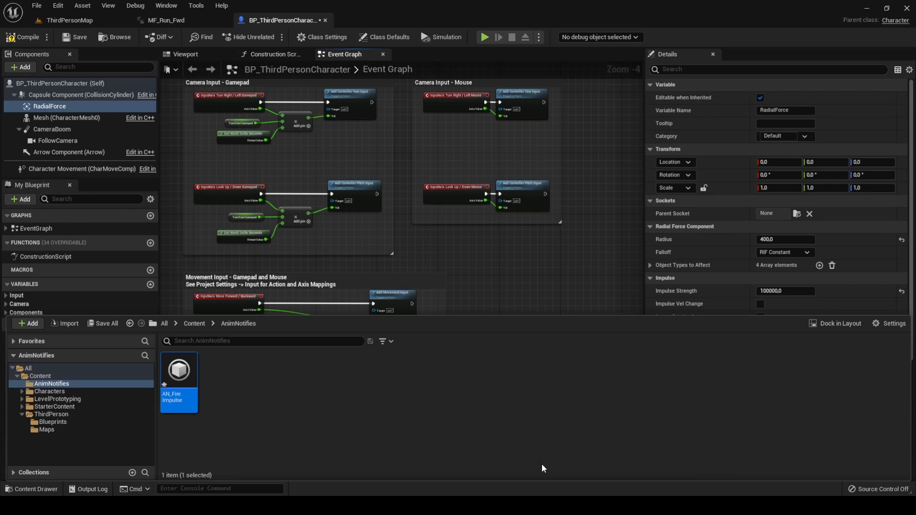
{"action": "mouse_move", "coordinate": [519, 459]}
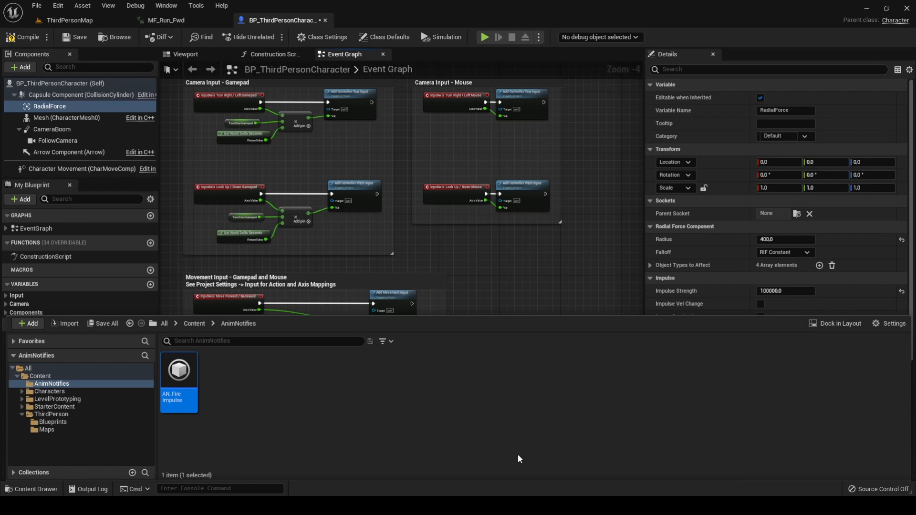
Compile BP_ThirdPersonCharacter, then open AN_FireImpulse from the AnimNotifies folder.
{"action": "left_click", "coordinate": [23, 36]}
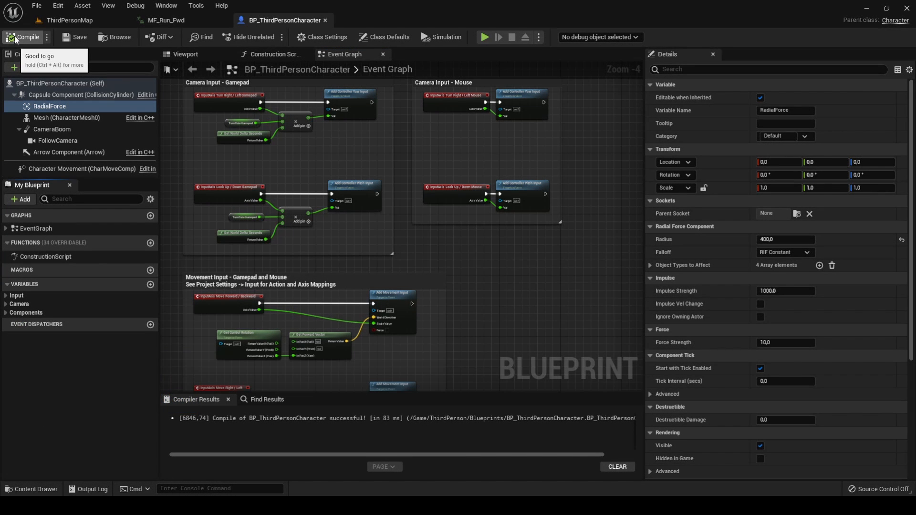
{"action": "left_click", "coordinate": [31, 489]}
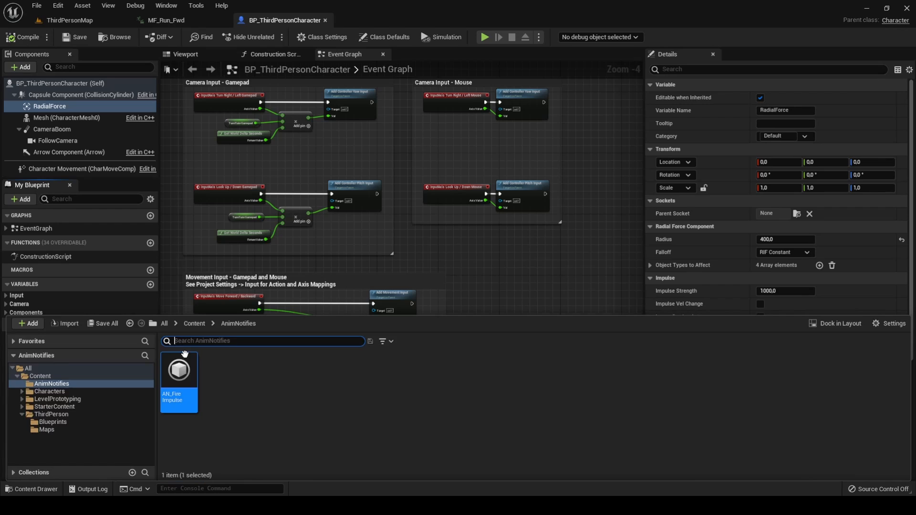
{"action": "double_click", "coordinate": [177, 370]}
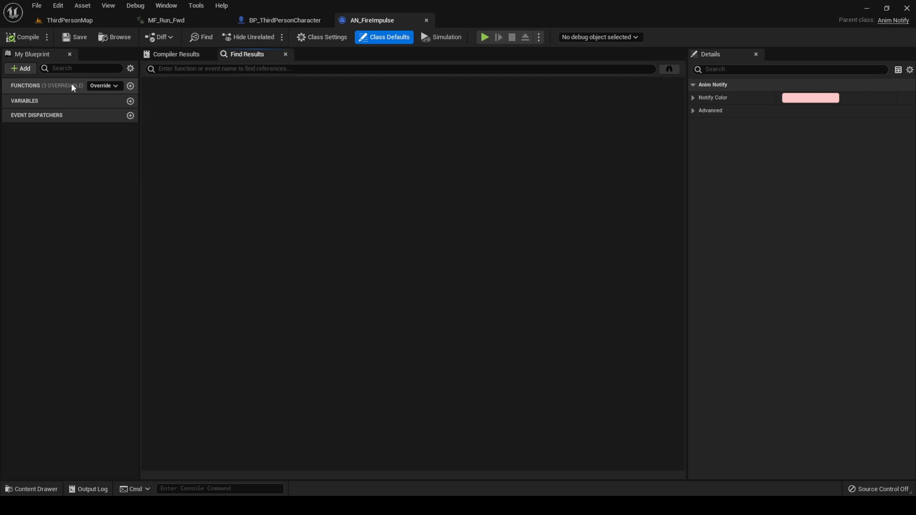
Override the Received Notify function from the My Blueprint overrides list.
{"action": "left_click", "coordinate": [103, 85]}
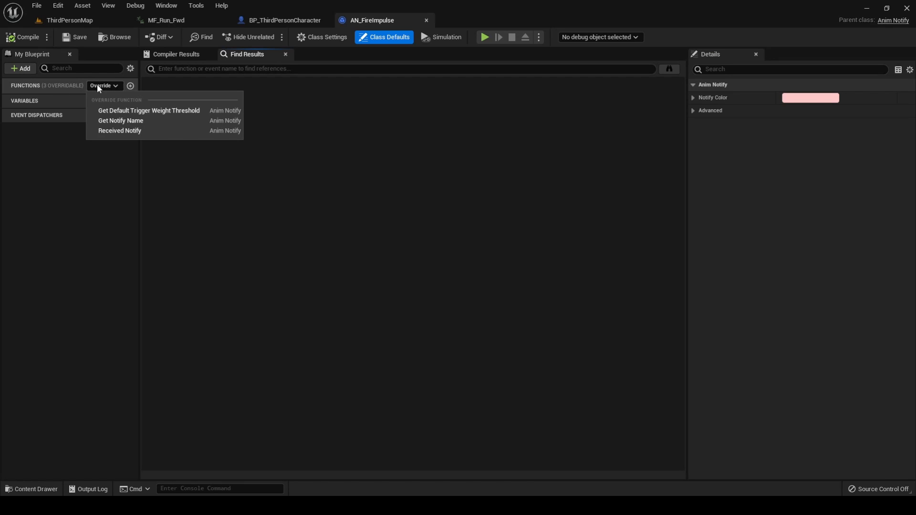
{"action": "mouse_move", "coordinate": [120, 130]}
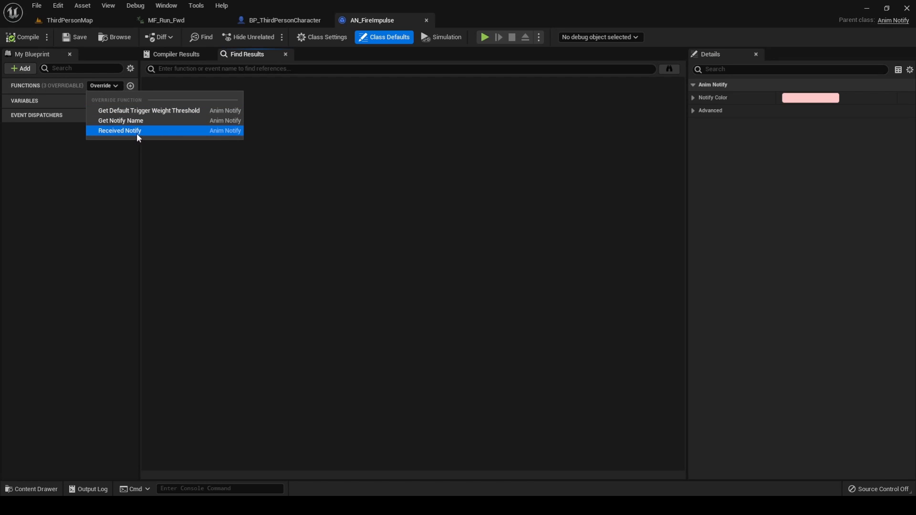
{"action": "mouse_move", "coordinate": [120, 130]}
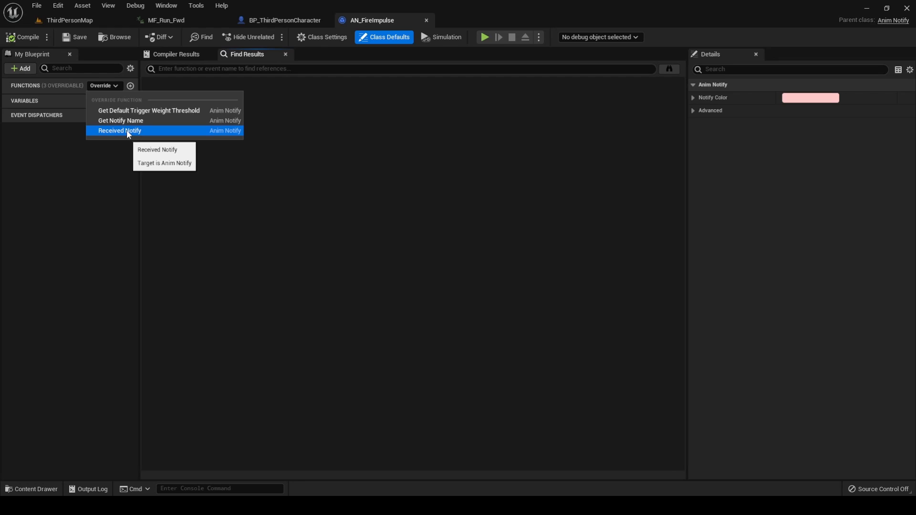
{"action": "left_click", "coordinate": [120, 130]}
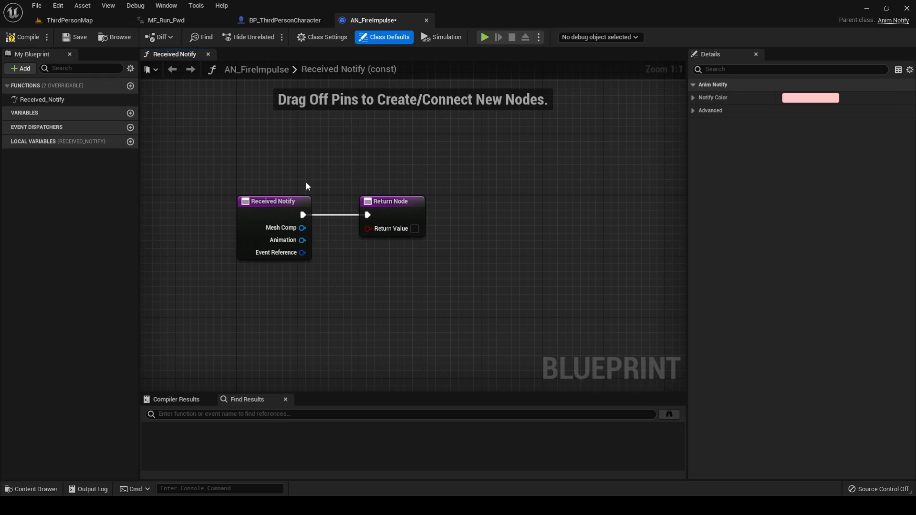
{"action": "mouse_move", "coordinate": [341, 247]}
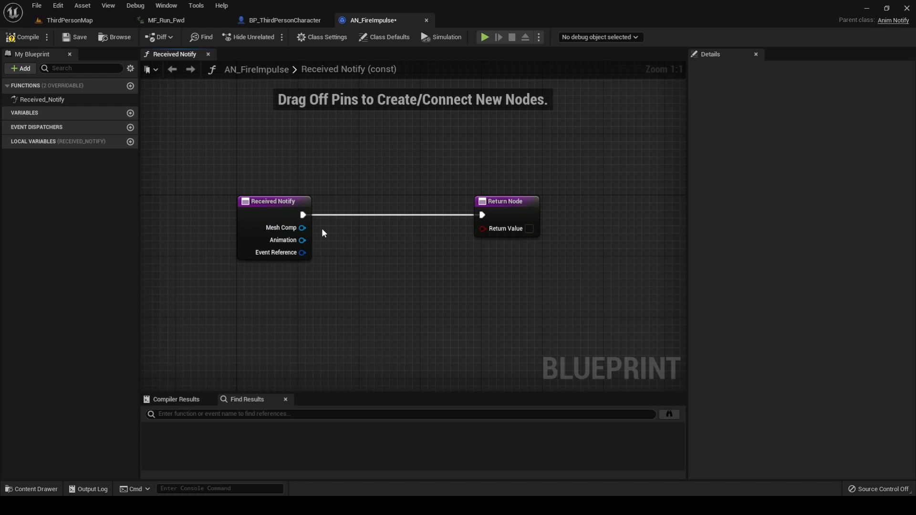
Get the mesh component's owner and cast it to BP_ThirdPersonCharacter.
{"action": "left_click_drag", "start_coordinate": [302, 227], "coordinate": [334, 258]}
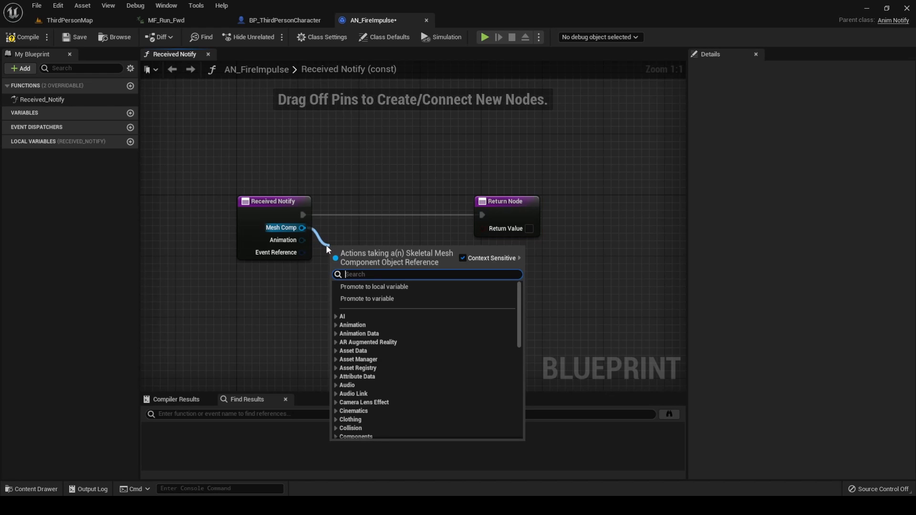
{"action": "type", "text": "get owner"}
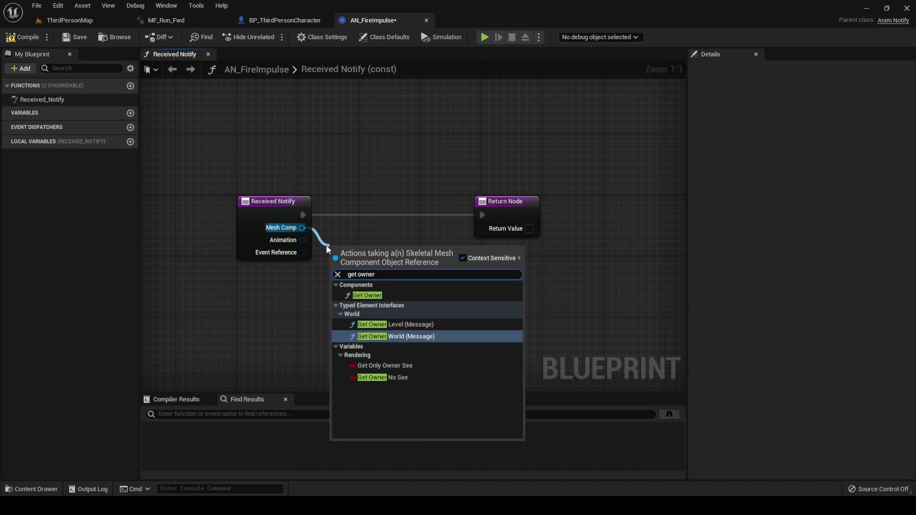
{"action": "left_click", "coordinate": [367, 295]}
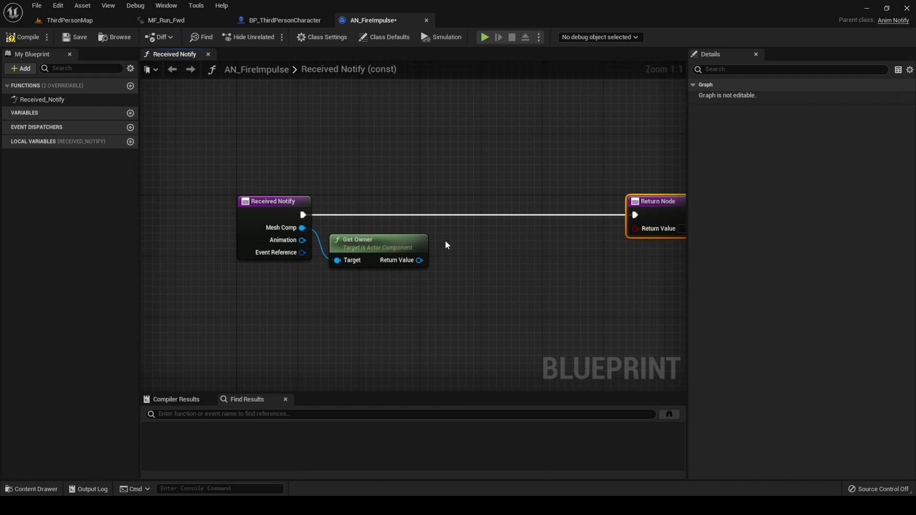
{"action": "left_click_drag", "start_coordinate": [446, 244], "coordinate": [348, 241]}
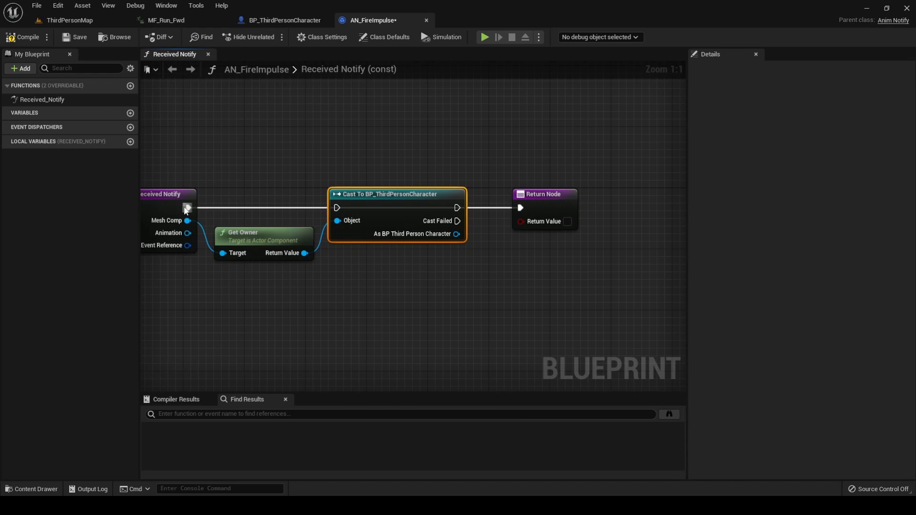
Get the character's RadialForce and fire its impulse before the Return Node.
{"action": "left_click_drag", "start_coordinate": [188, 208], "coordinate": [337, 208]}
{"action": "type", "text": "get radial force"}
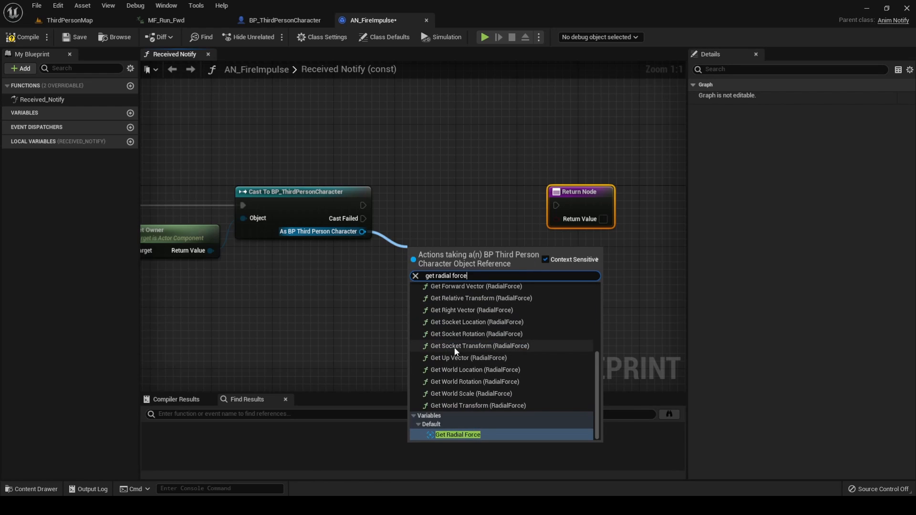
{"action": "left_click", "coordinate": [458, 435]}
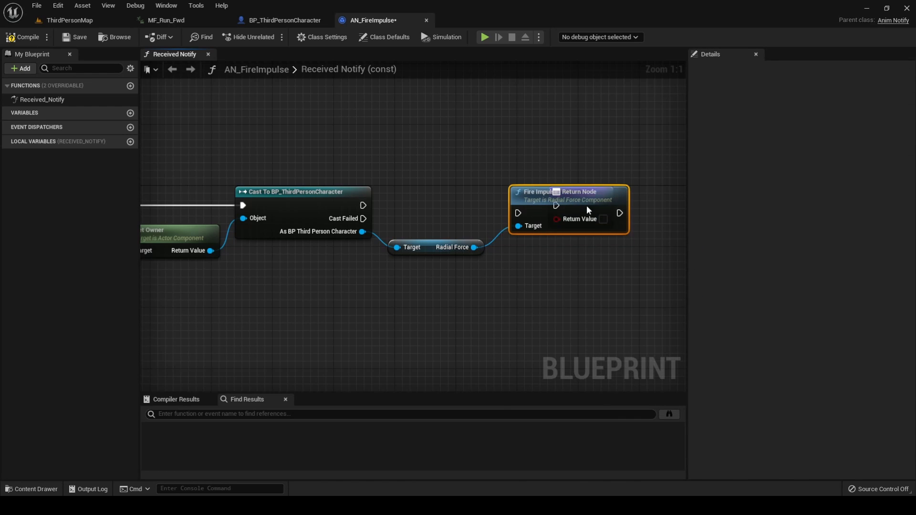
{"action": "left_click_drag", "start_coordinate": [564, 195], "coordinate": [506, 175]}
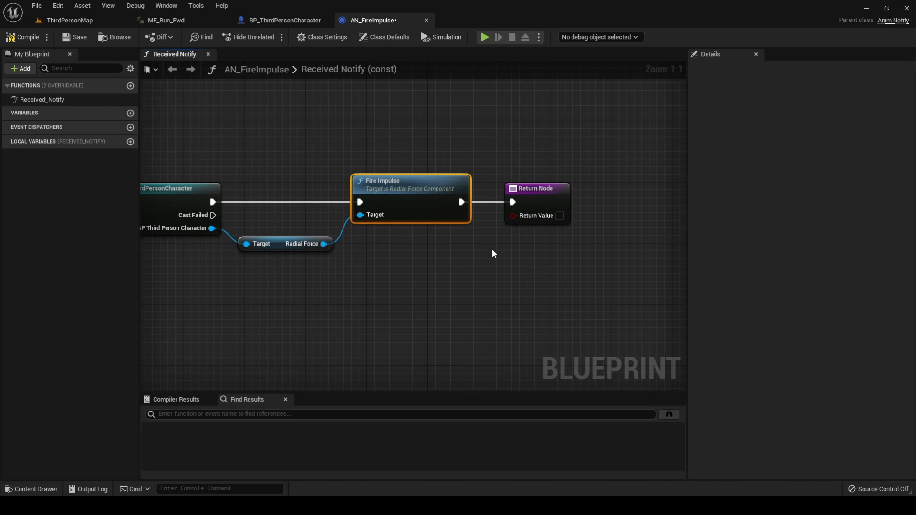
{"action": "scroll", "scroll_direction": "down", "scroll_amount": 3}
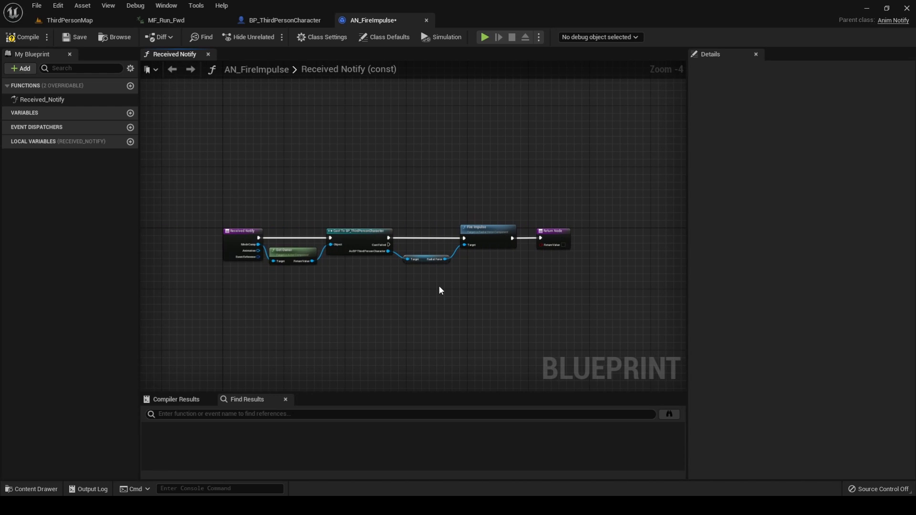
{"action": "mouse_move", "coordinate": [10, 26]}
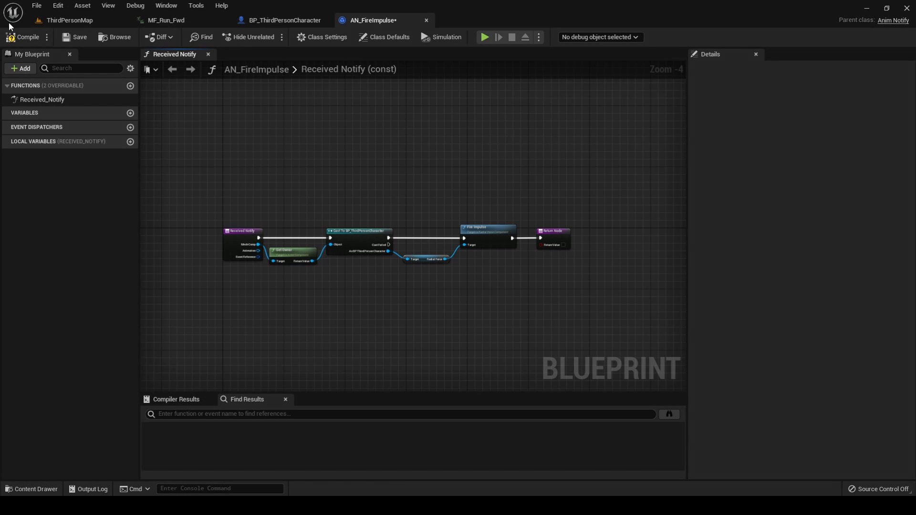
{"action": "mouse_move", "coordinate": [169, 20]}
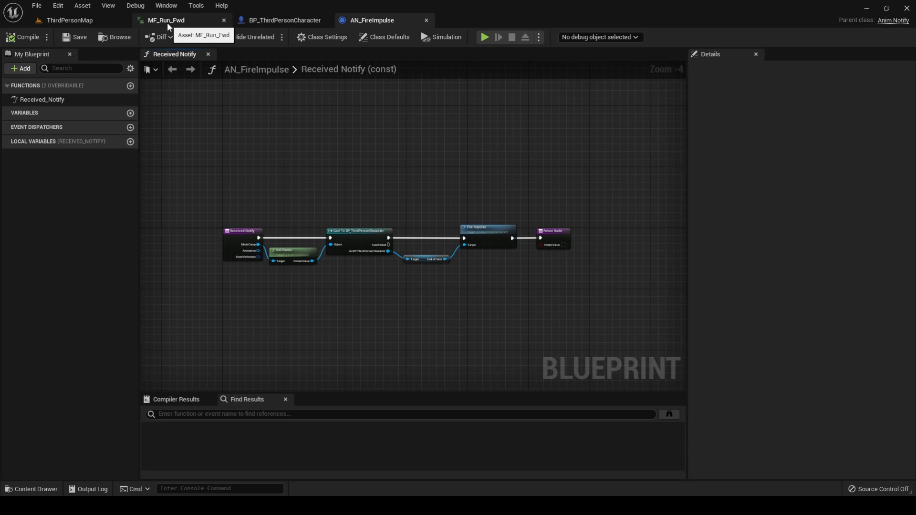
Place AN_FireImpulse notifies on a new Custom track in MF_Run_Fwd, then return to ThirdPersonMap.
{"action": "left_click", "coordinate": [165, 20]}
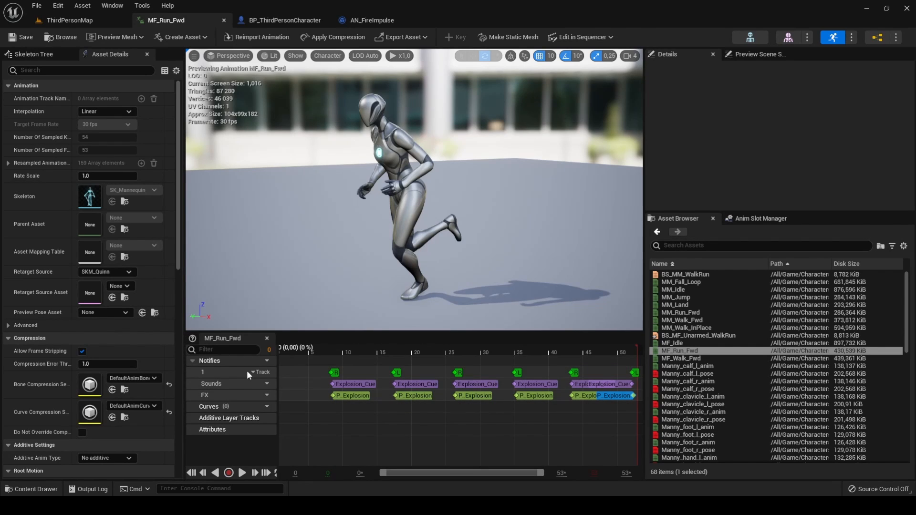
{"action": "left_click", "coordinate": [262, 360]}
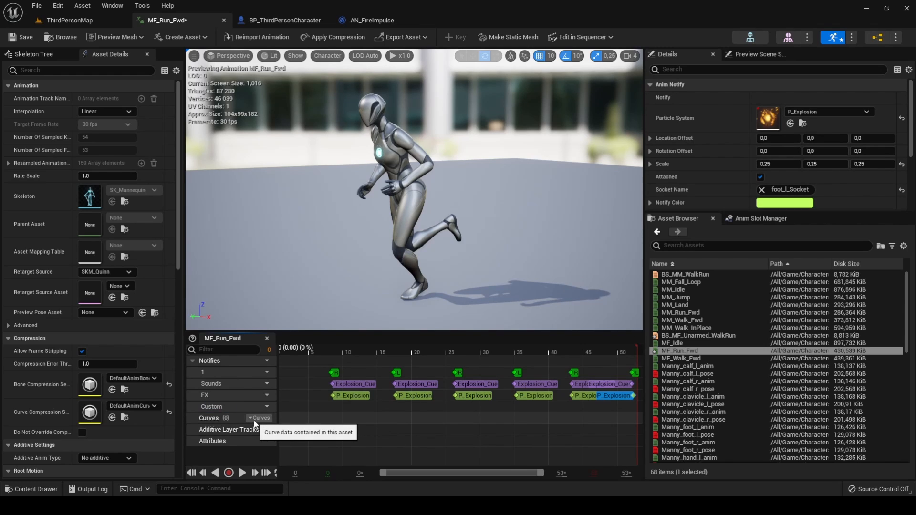
{"action": "right_click", "coordinate": [348, 421]}
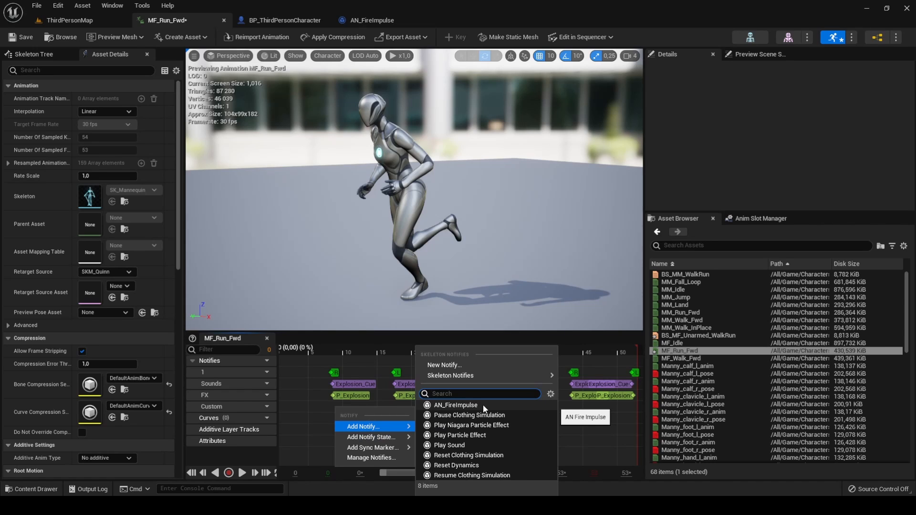
{"action": "left_click", "coordinate": [457, 405]}
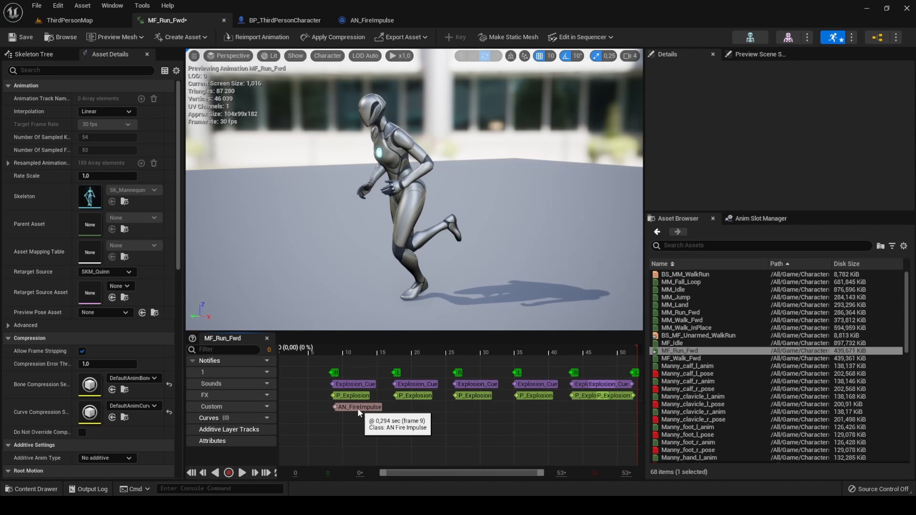
{"action": "left_click", "coordinate": [359, 407]}
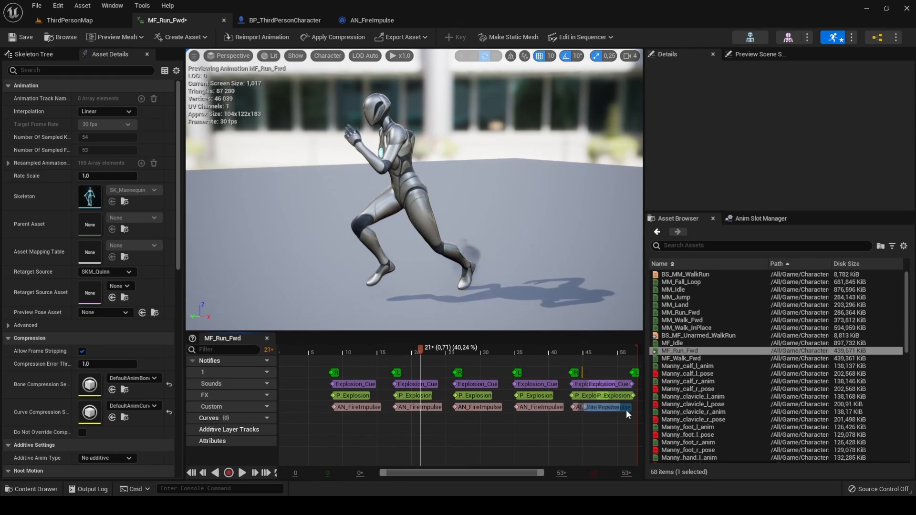
{"action": "left_click", "coordinate": [603, 407]}
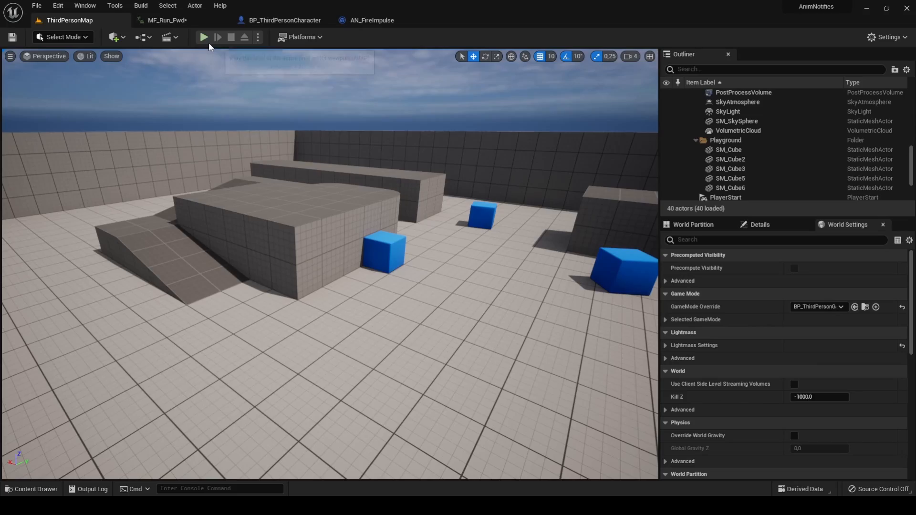
{"action": "left_click", "coordinate": [203, 36]}
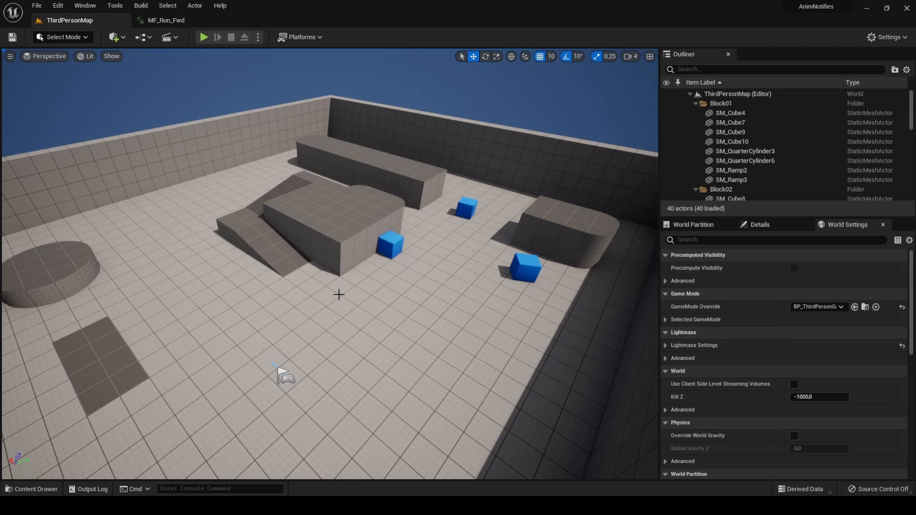
Open MM_Land from the Characters > Mannequins > Animations > Manny folder.
{"action": "left_click", "coordinate": [33, 489]}
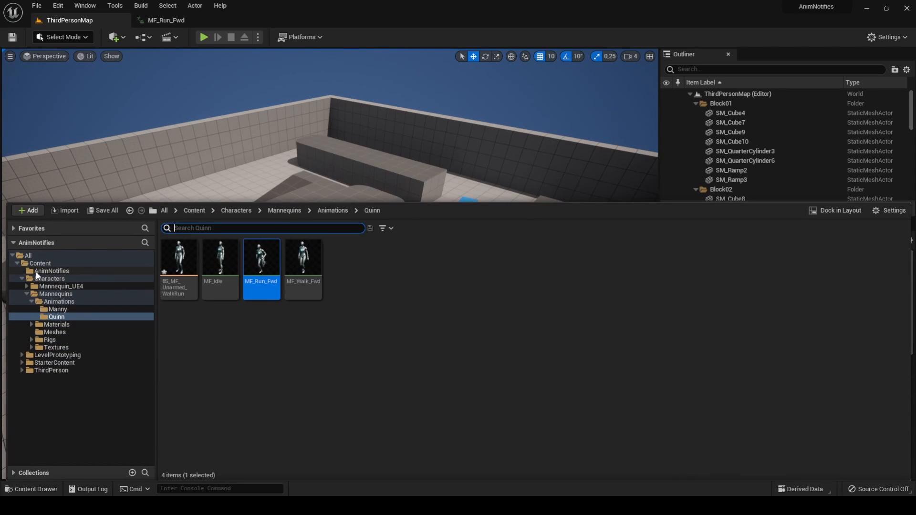
{"action": "left_click", "coordinate": [49, 279]}
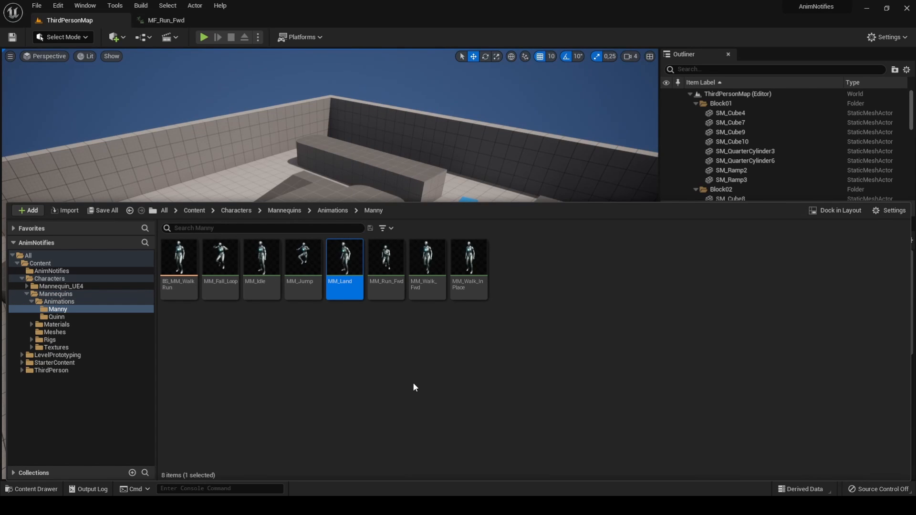
{"action": "mouse_move", "coordinate": [402, 379]}
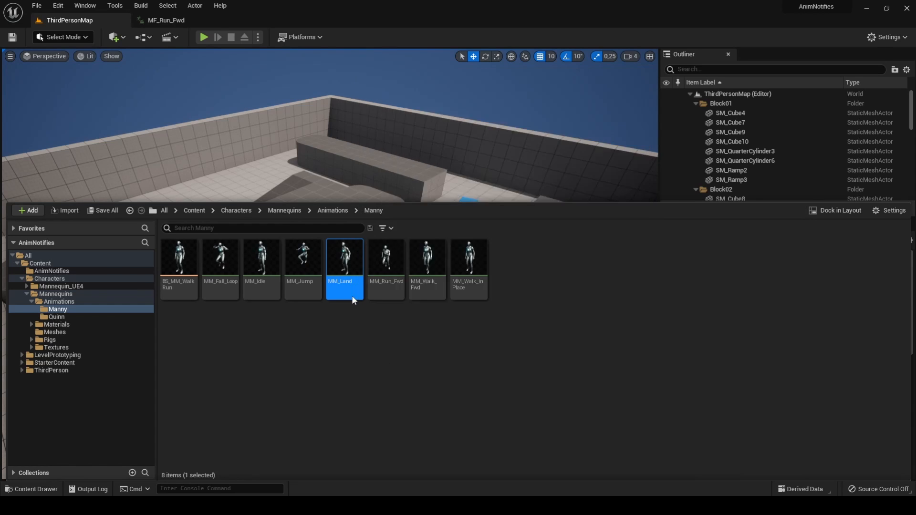
{"action": "double_click", "coordinate": [344, 257]}
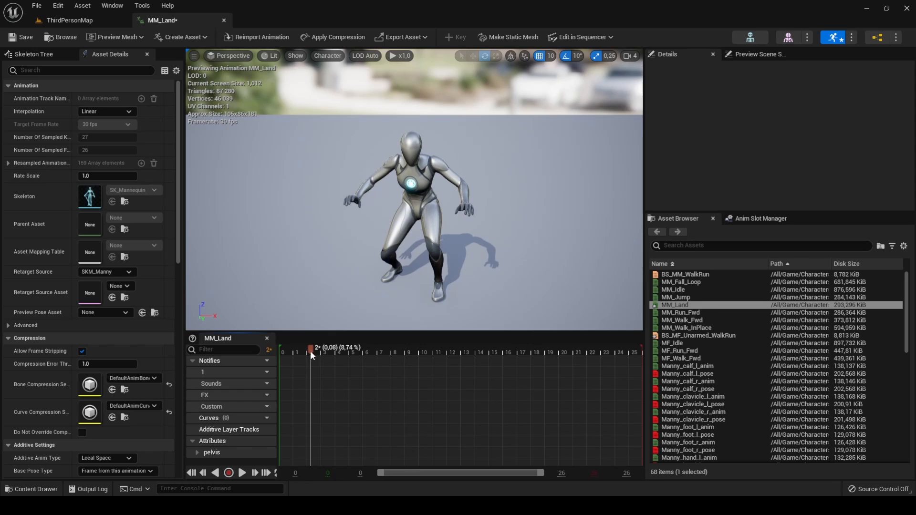
Add a Play Sound notify with Explosion_Cue at MM_Land's landing frame.
{"action": "left_click_drag", "start_coordinate": [312, 352], "coordinate": [301, 352]}
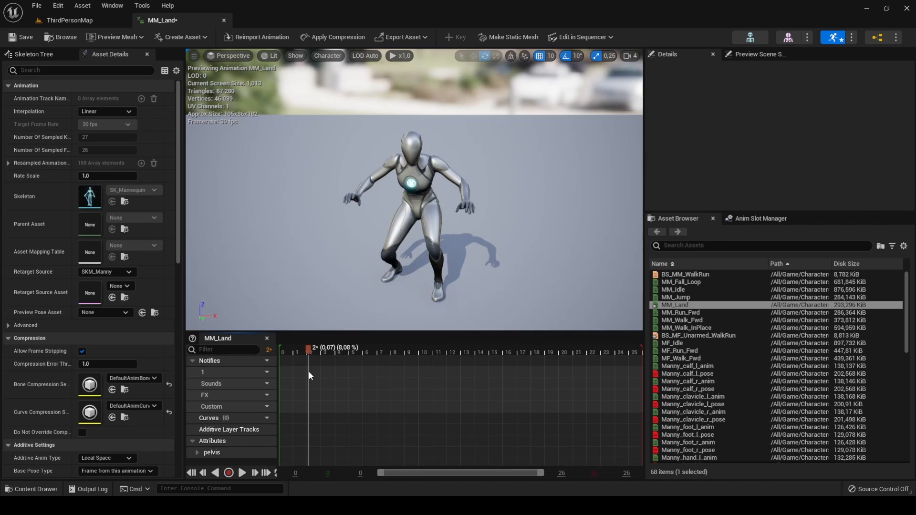
{"action": "right_click", "coordinate": [310, 374]}
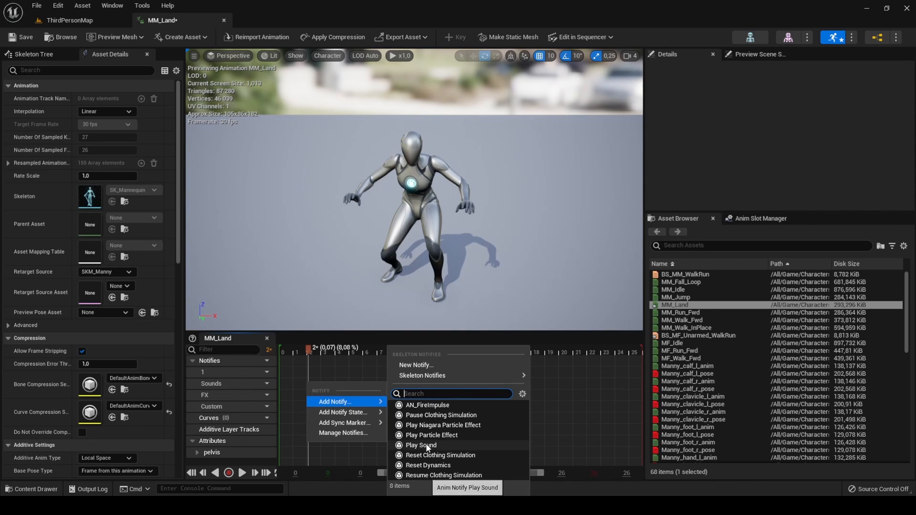
{"action": "left_click", "coordinate": [420, 445]}
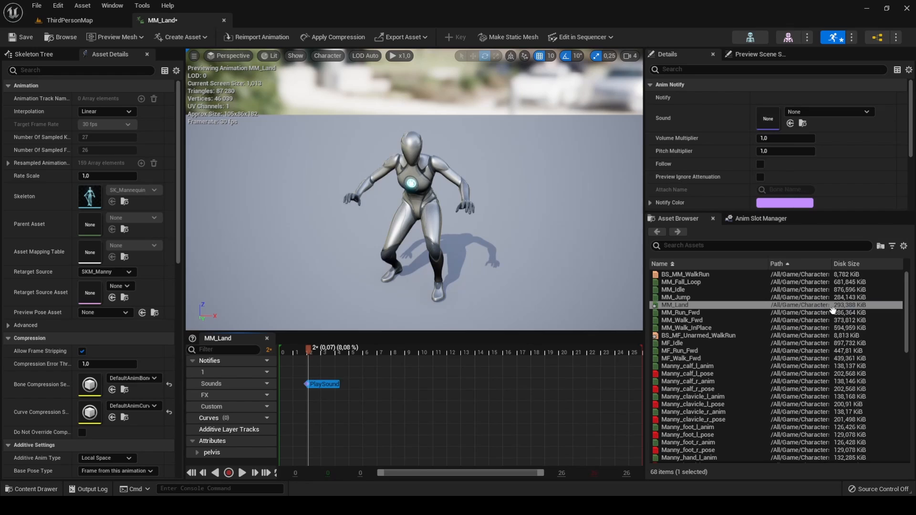
{"action": "left_click", "coordinate": [827, 111]}
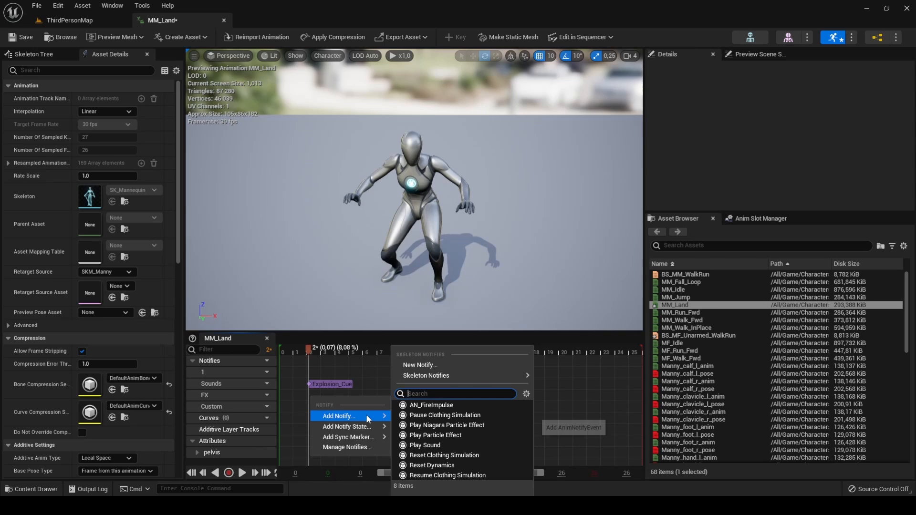
Add a P_Explosion particle effect notify and an AN_FireImpulse notify at the landing frame.
{"action": "left_click", "coordinate": [434, 435]}
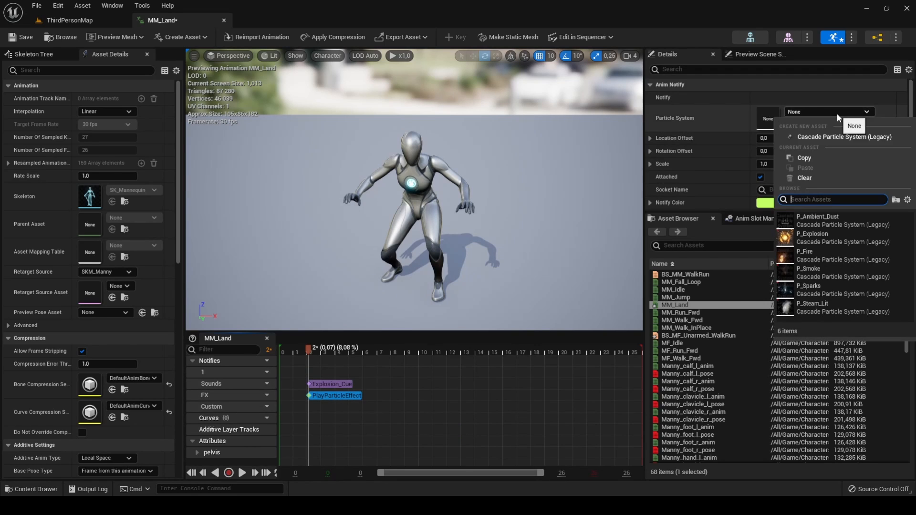
{"action": "left_click", "coordinate": [812, 238]}
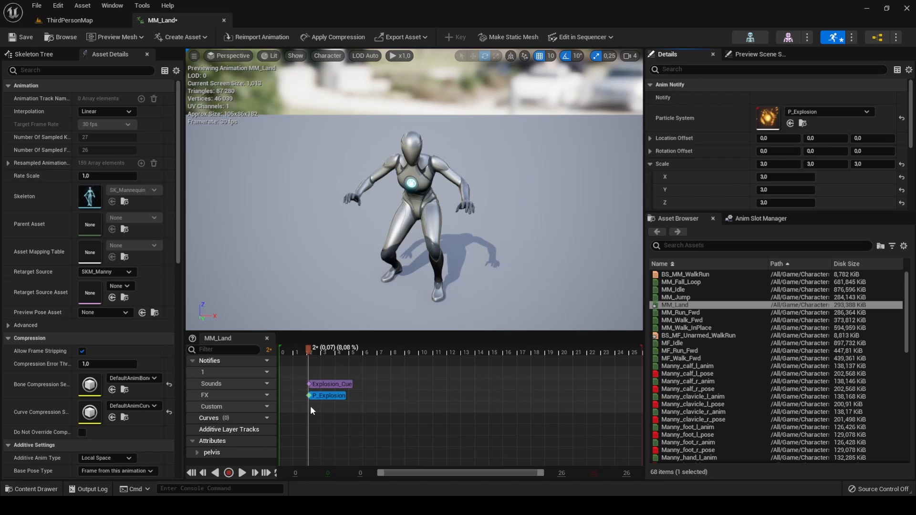
{"action": "right_click", "coordinate": [327, 406]}
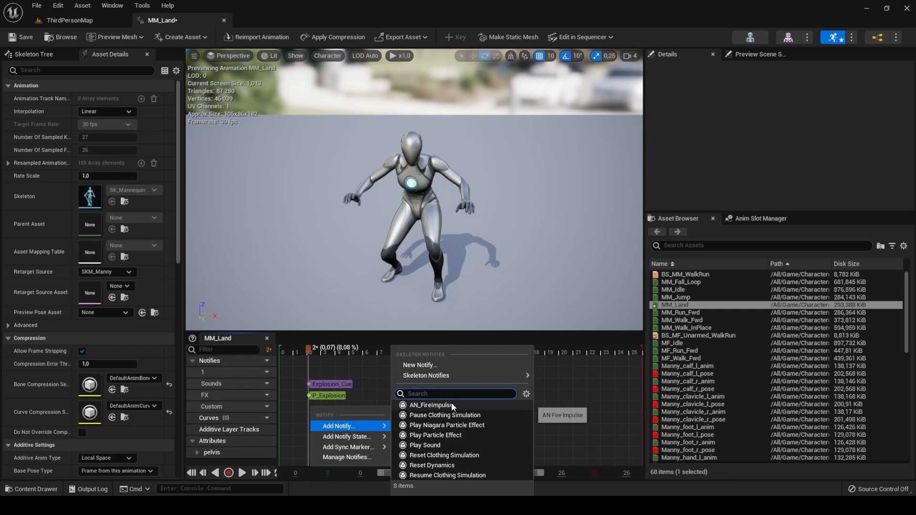
{"action": "left_click", "coordinate": [429, 405]}
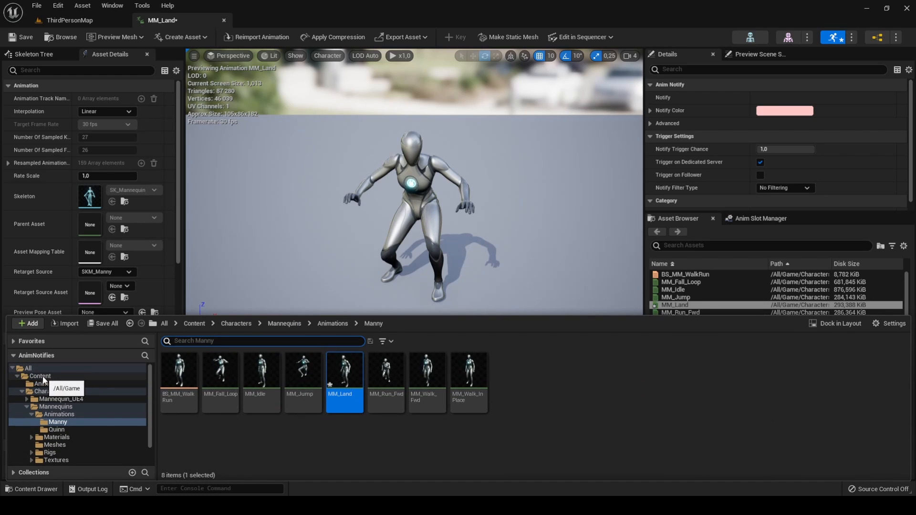
Add a float variable ImpulseStrength to AN_FireImpulse.
{"action": "left_click", "coordinate": [52, 383]}
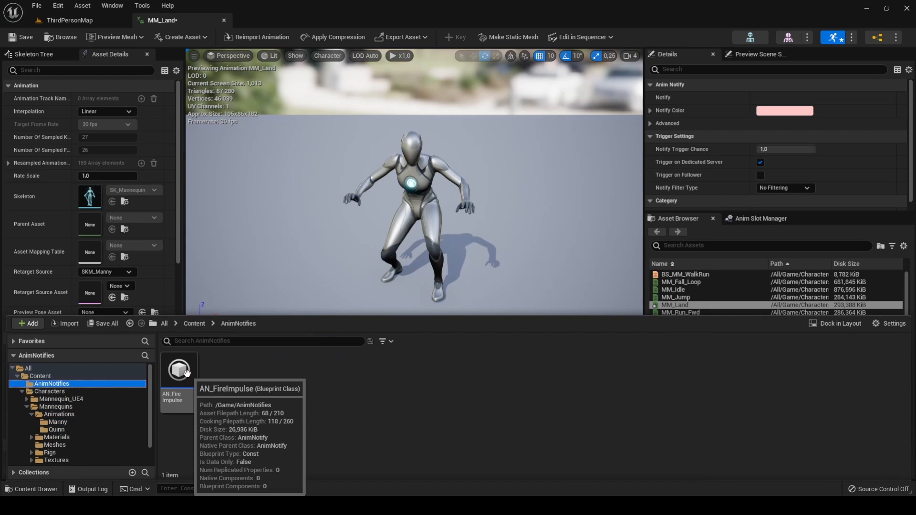
{"action": "double_click", "coordinate": [178, 369]}
{"action": "type", "text": "ImpulseStreng"}
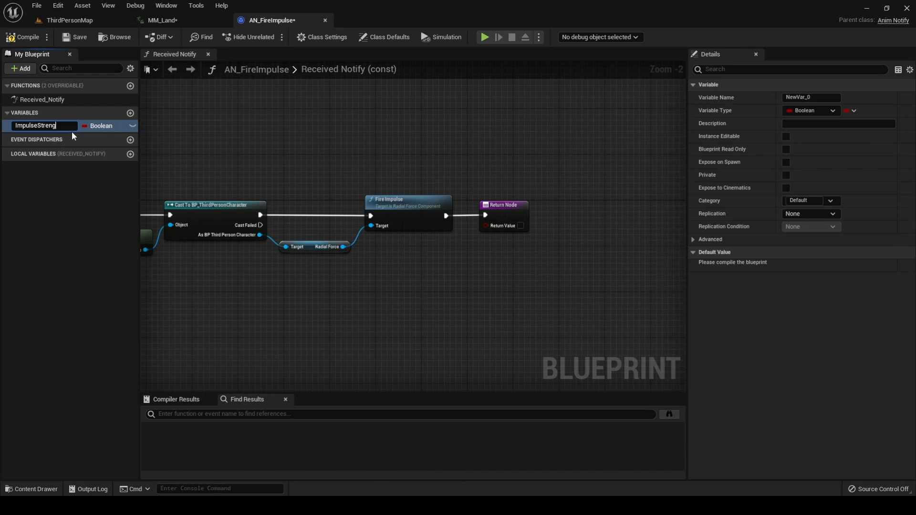
{"action": "left_click", "coordinate": [102, 125]}
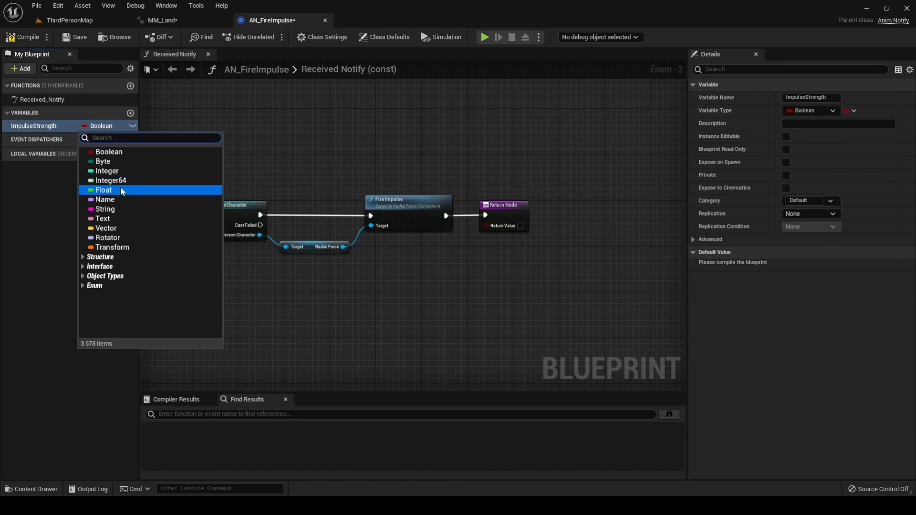
{"action": "left_click", "coordinate": [104, 190]}
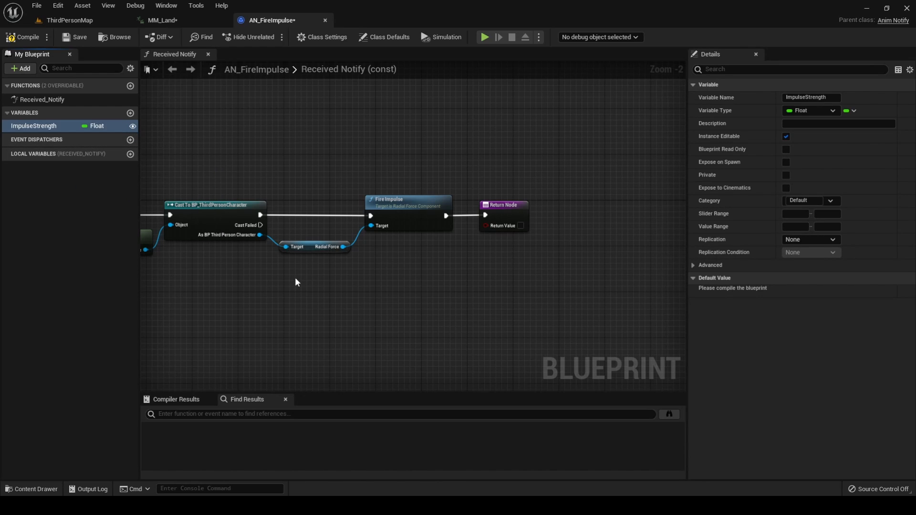
{"action": "mouse_move", "coordinate": [405, 295]}
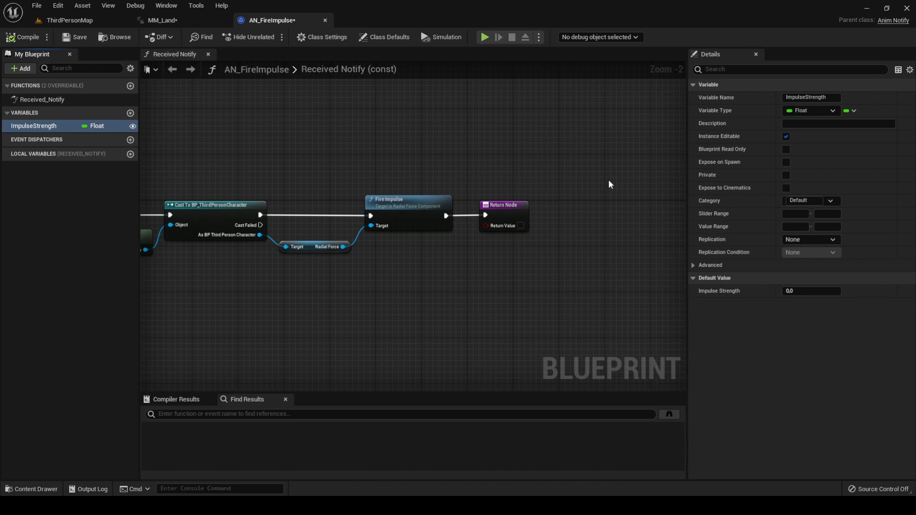
Give ImpulseStrength a default of 100000 and save the blueprint.
{"action": "type", "text": "100"}
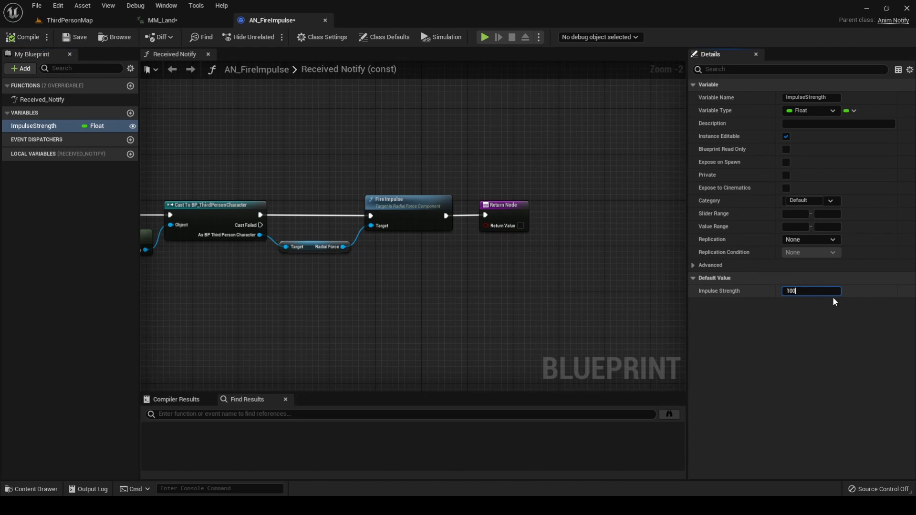
{"action": "type", "text": "100000.0"}
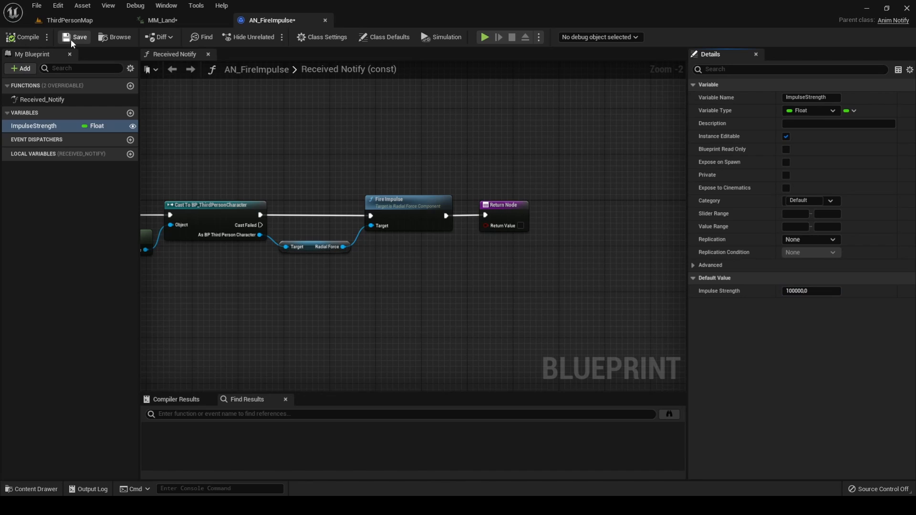
{"action": "left_click", "coordinate": [76, 37]}
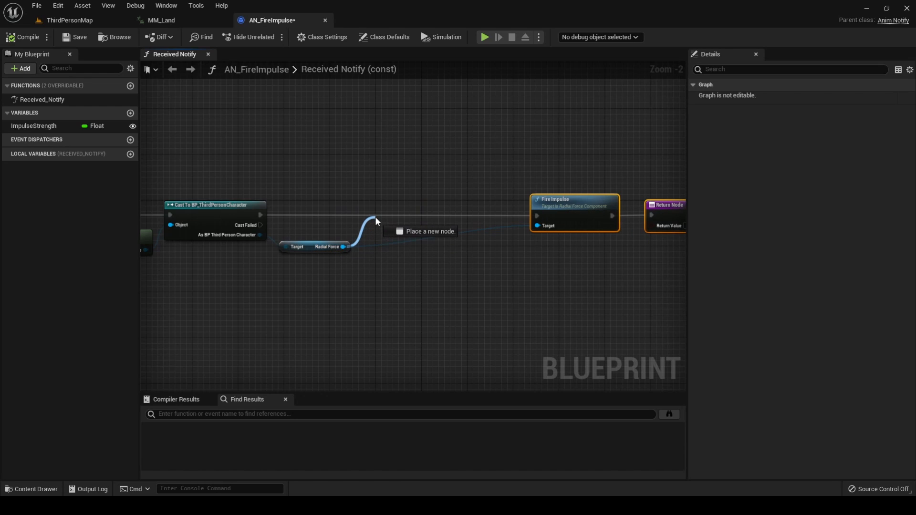
Set the Radial Force's impulse strength from ImpulseStrength before Fire Impulse, compile, and return to MM_Land.
{"action": "type", "text": "set impu"}
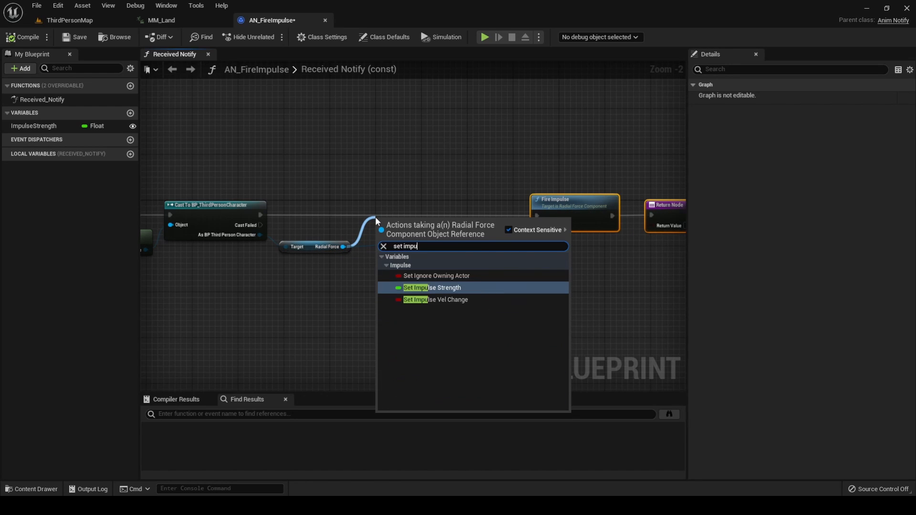
{"action": "left_click", "coordinate": [432, 287]}
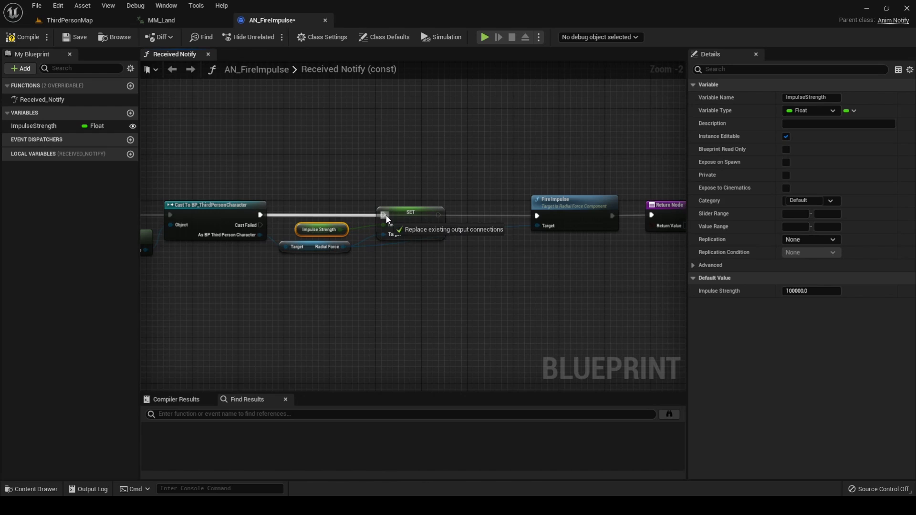
{"action": "left_click_drag", "start_coordinate": [341, 229], "coordinate": [385, 224]}
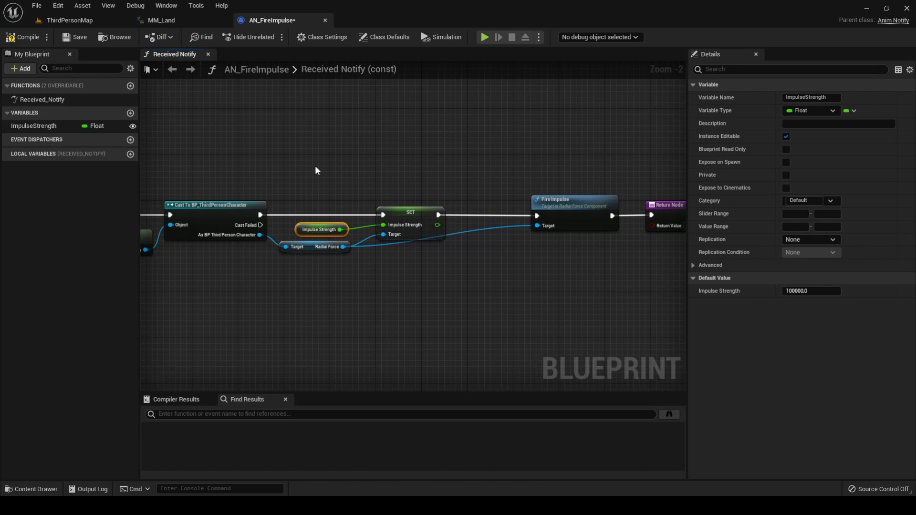
{"action": "left_click", "coordinate": [76, 37]}
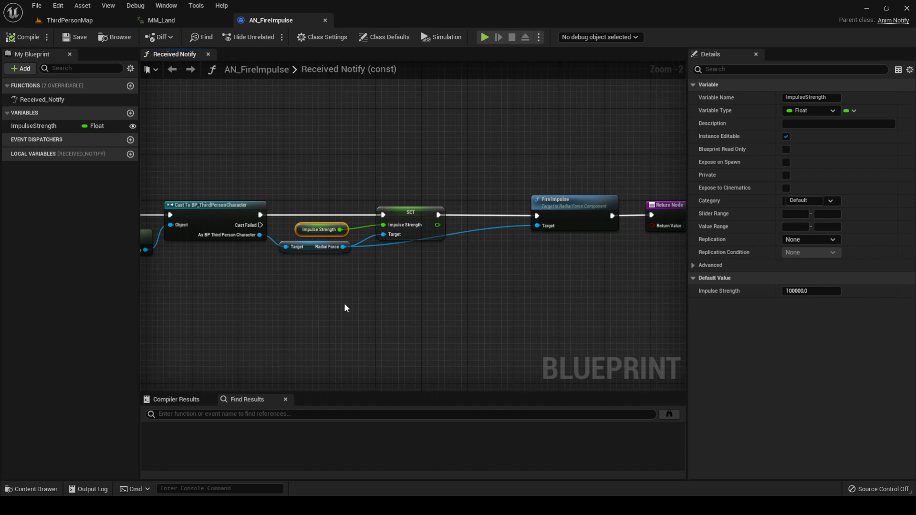
{"action": "mouse_move", "coordinate": [367, 308]}
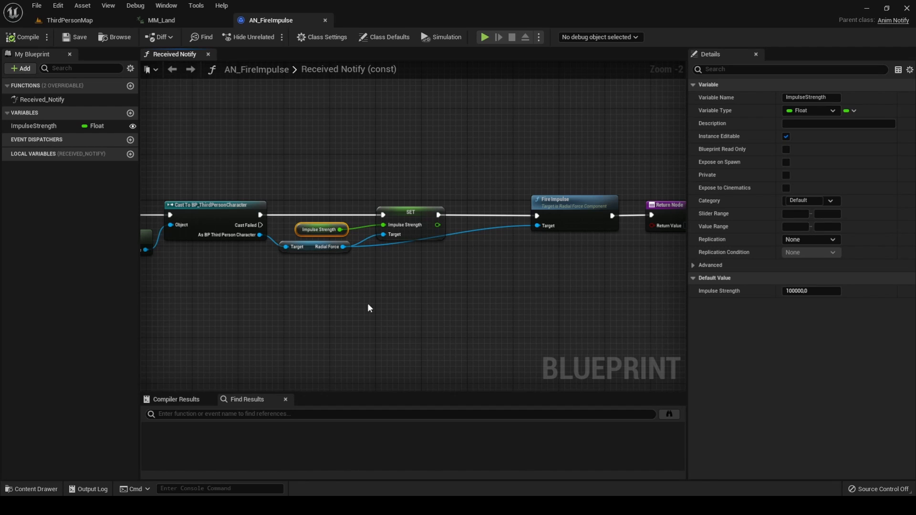
{"action": "left_click", "coordinate": [160, 20]}
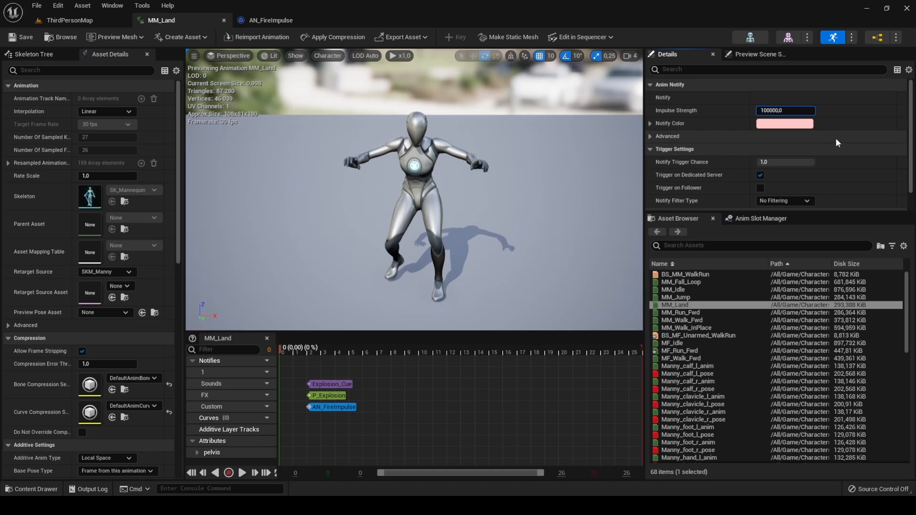
{"action": "mouse_move", "coordinate": [838, 145]}
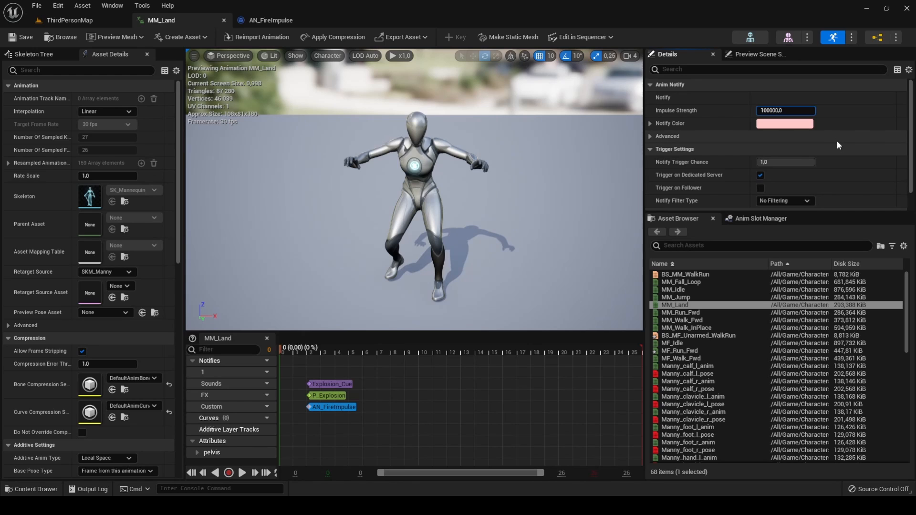
Set the landing notify's Impulse Strength to 250000 and save MM_Land.
{"action": "left_click", "coordinate": [785, 111]}
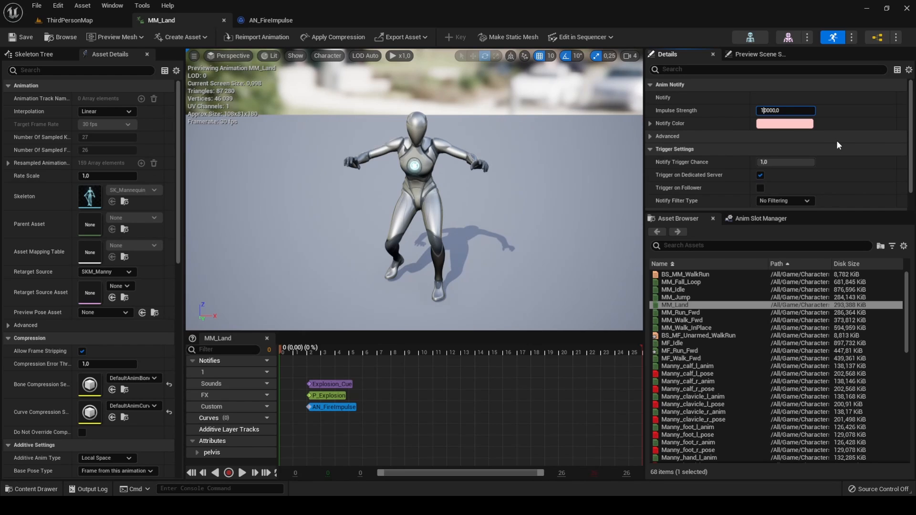
{"action": "type", "text": "250000.0"}
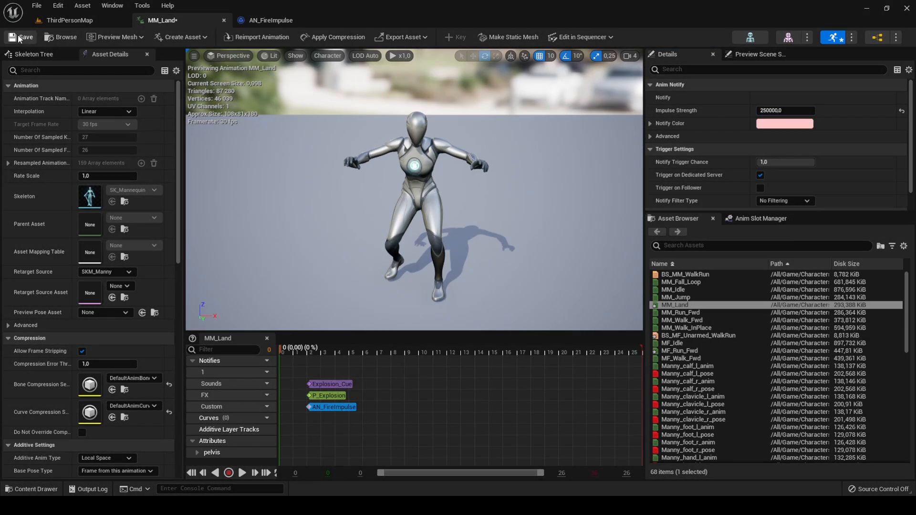
{"action": "left_click", "coordinate": [70, 20]}
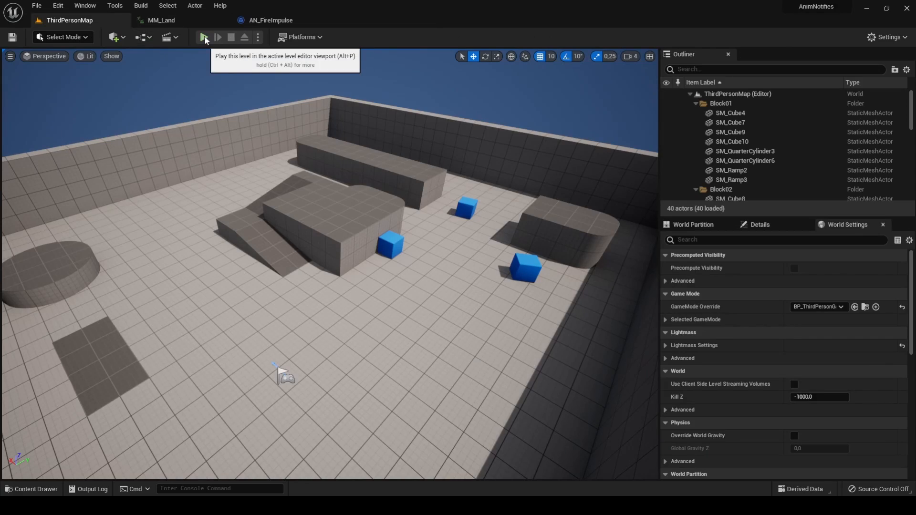
Play the level and take control of the character to test the impulse.
{"action": "left_click", "coordinate": [205, 37]}
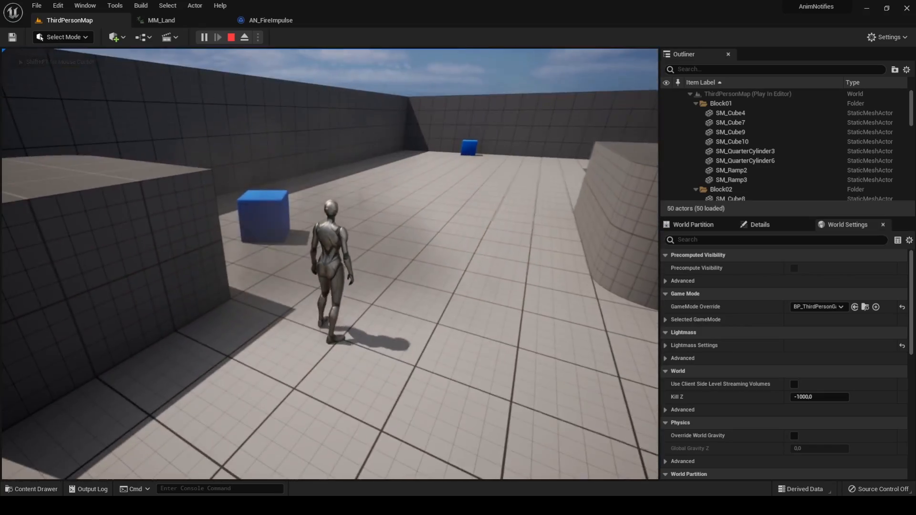
{"action": "left_click", "coordinate": [230, 37]}
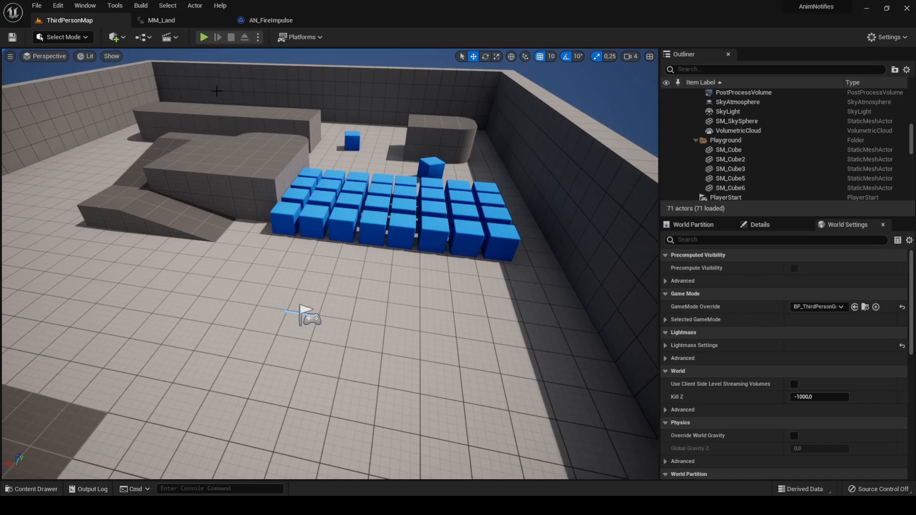
{"action": "mouse_move", "coordinate": [203, 37]}
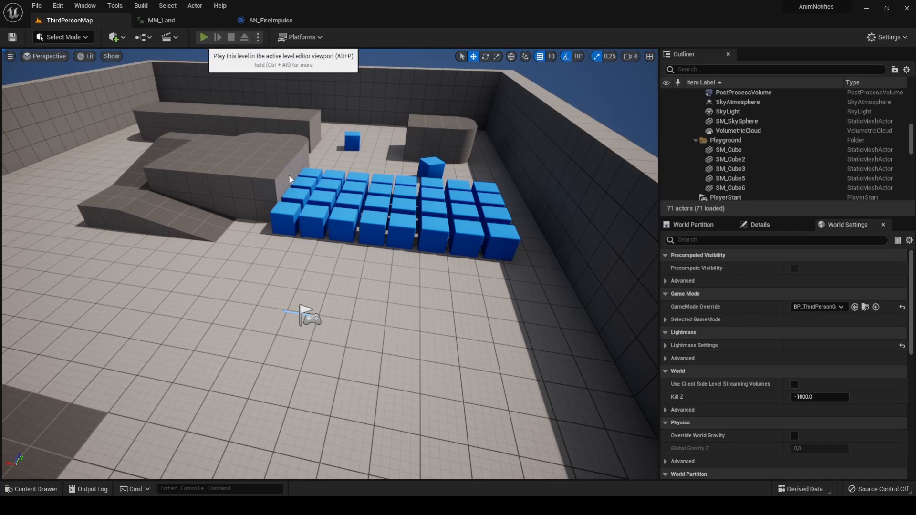
Play ThirdPersonMap and land near the cubes so the impulse scatters them.
{"action": "left_click", "coordinate": [203, 37]}
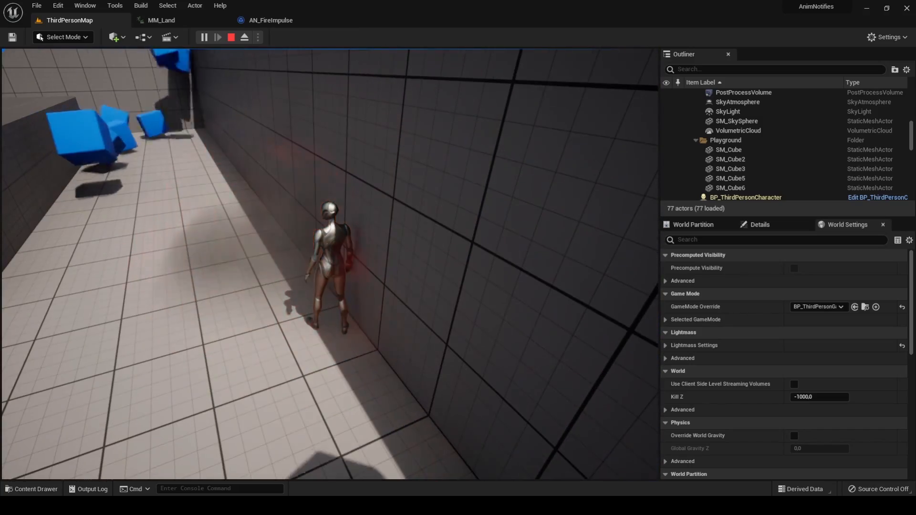
{"action": "left_click", "coordinate": [218, 37]}
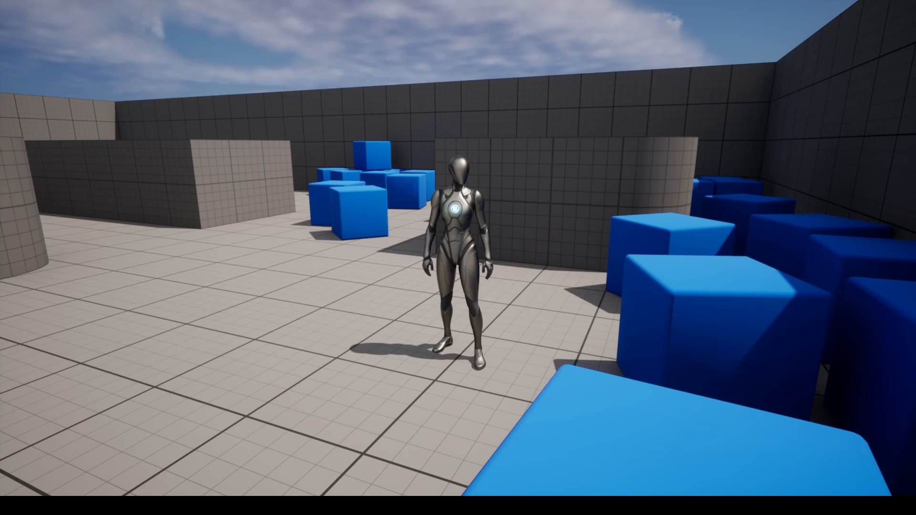